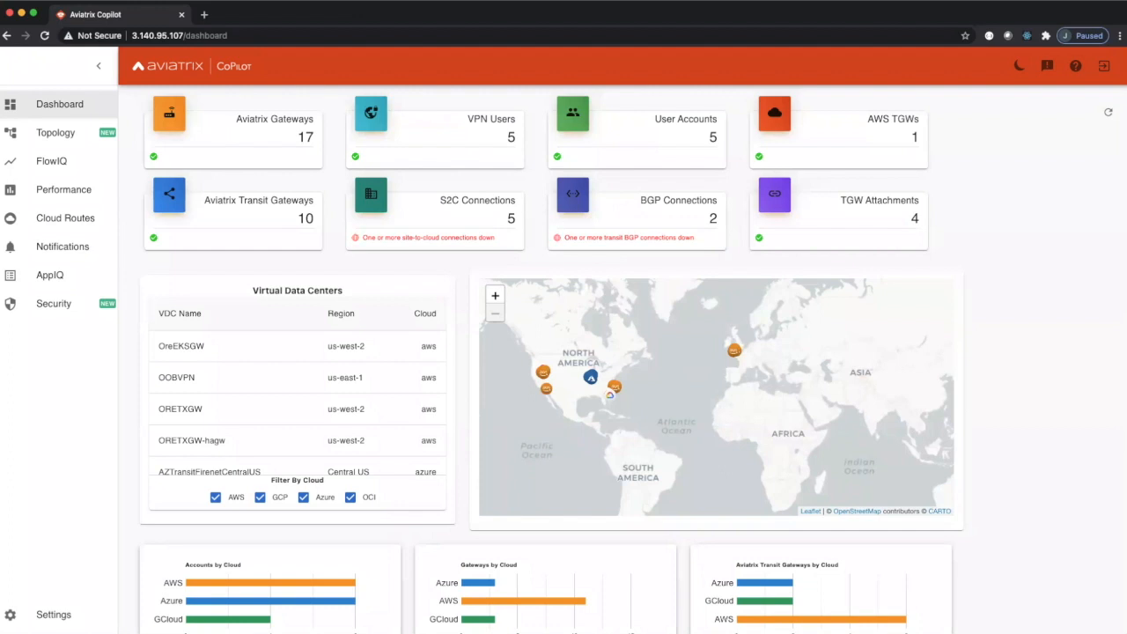
{"action": "mouse_move", "coordinate": [964, 262]}
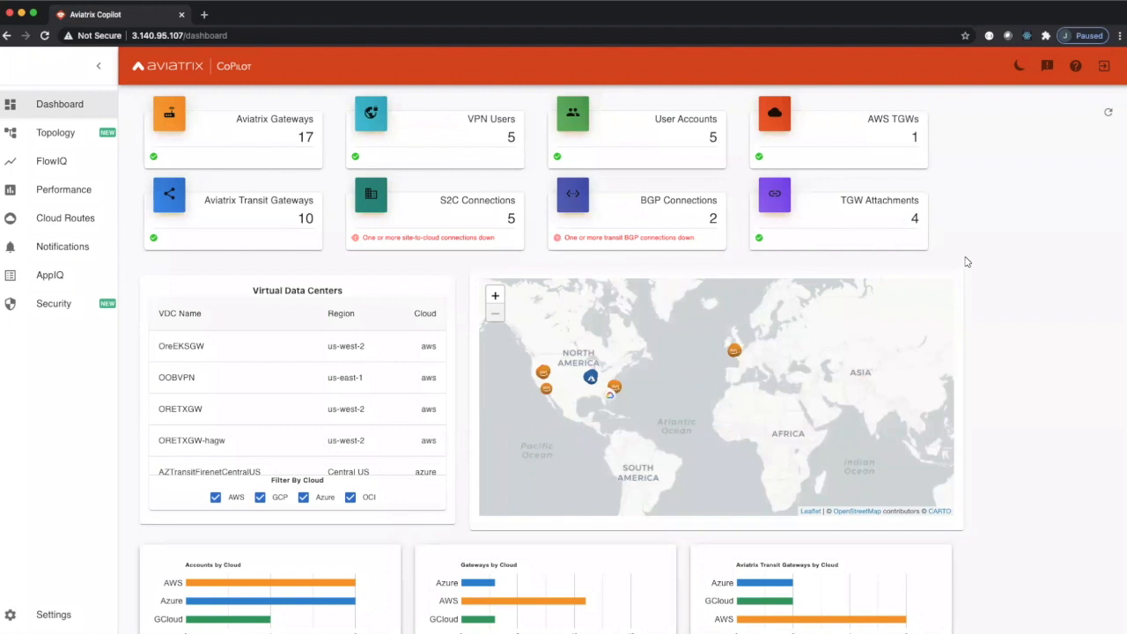
{"action": "mouse_move", "coordinate": [979, 268]}
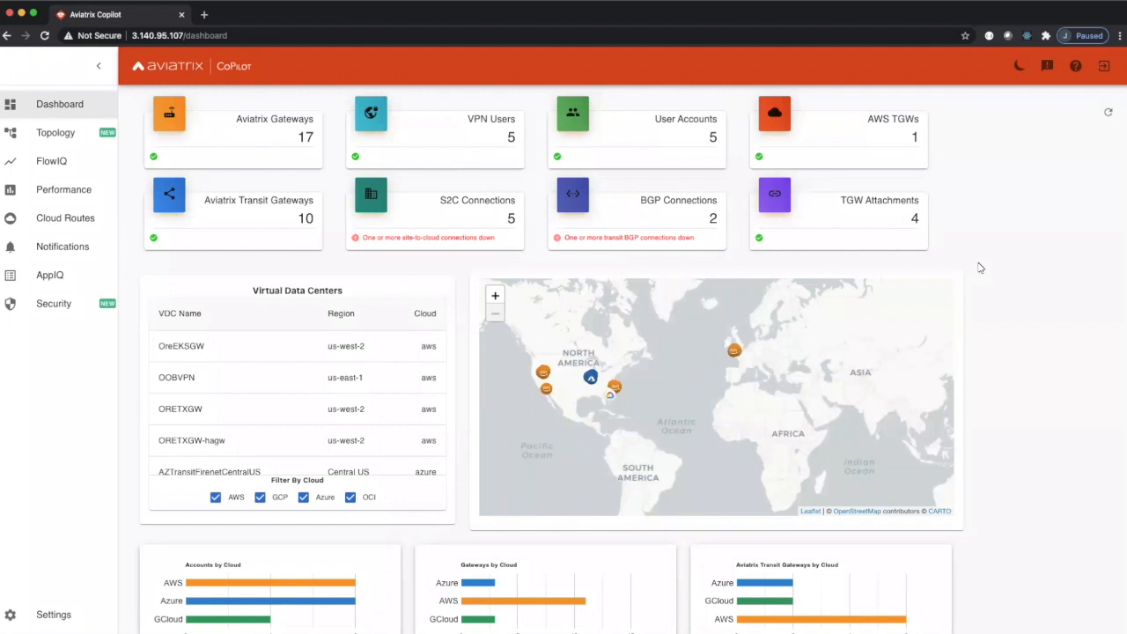
{"action": "mouse_move", "coordinate": [279, 134]}
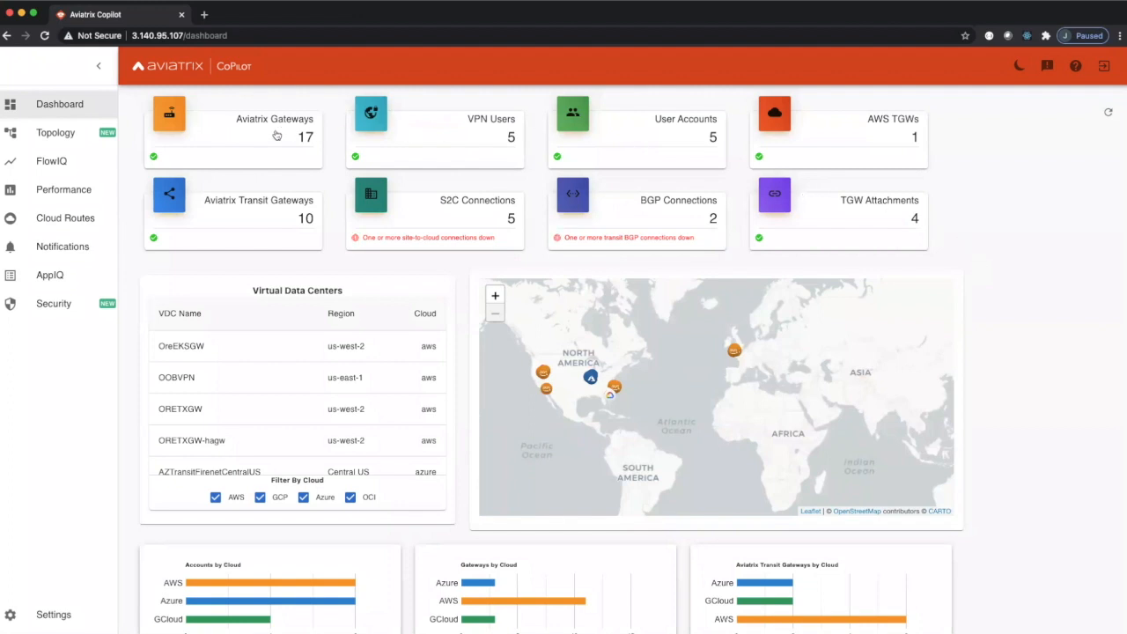
{"action": "mouse_move", "coordinate": [705, 130]}
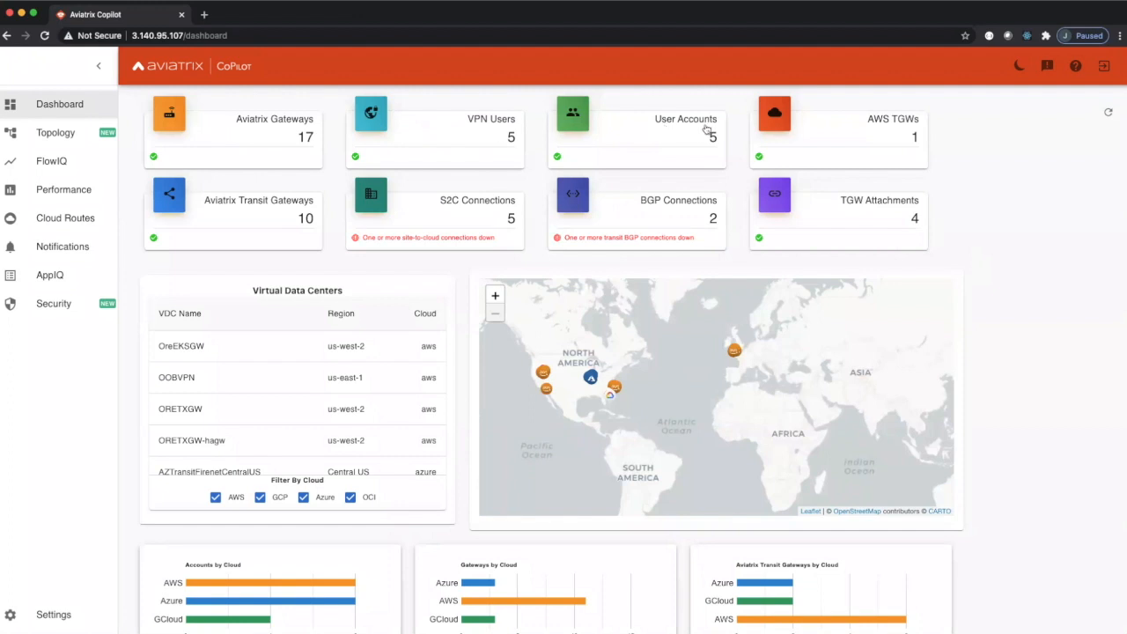
{"action": "mouse_move", "coordinate": [425, 226]}
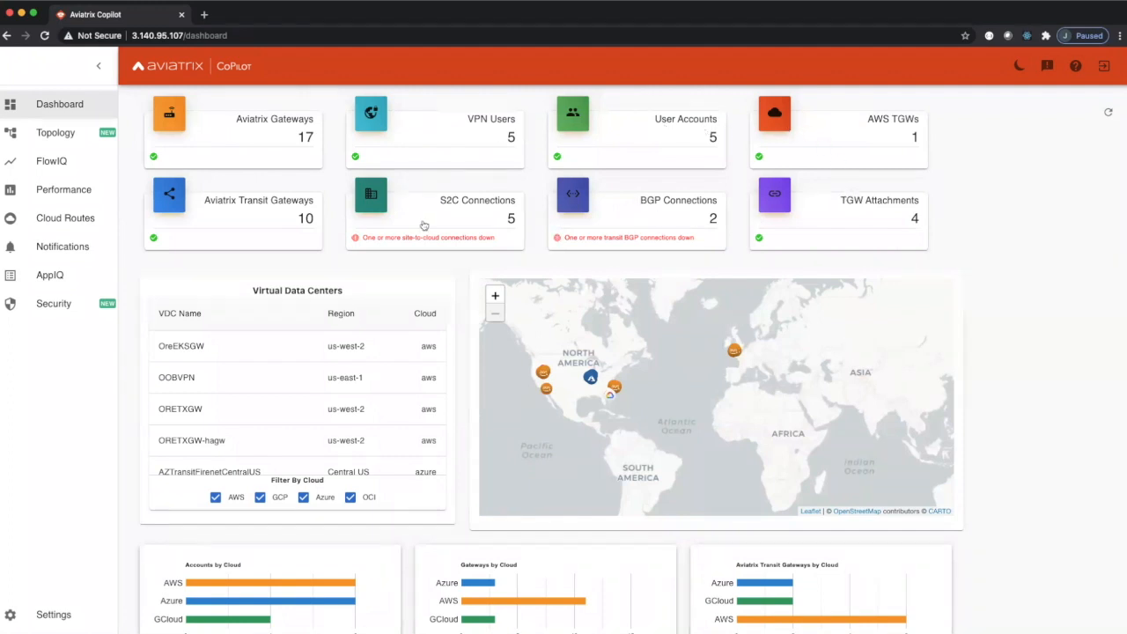
{"action": "mouse_move", "coordinate": [280, 229]}
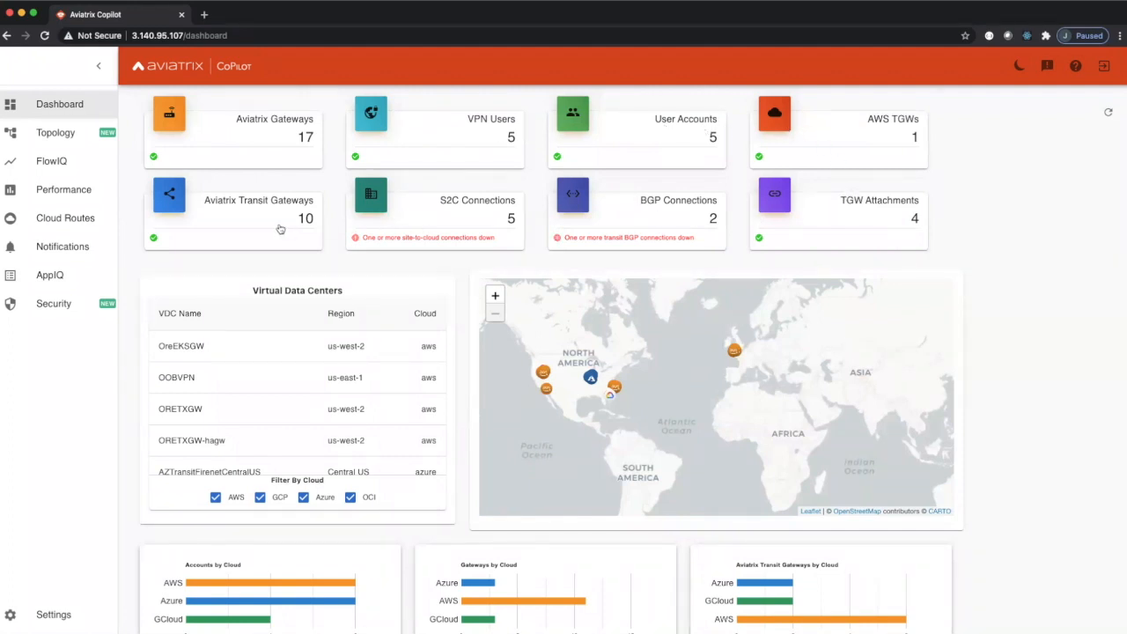
{"action": "mouse_move", "coordinate": [257, 141]}
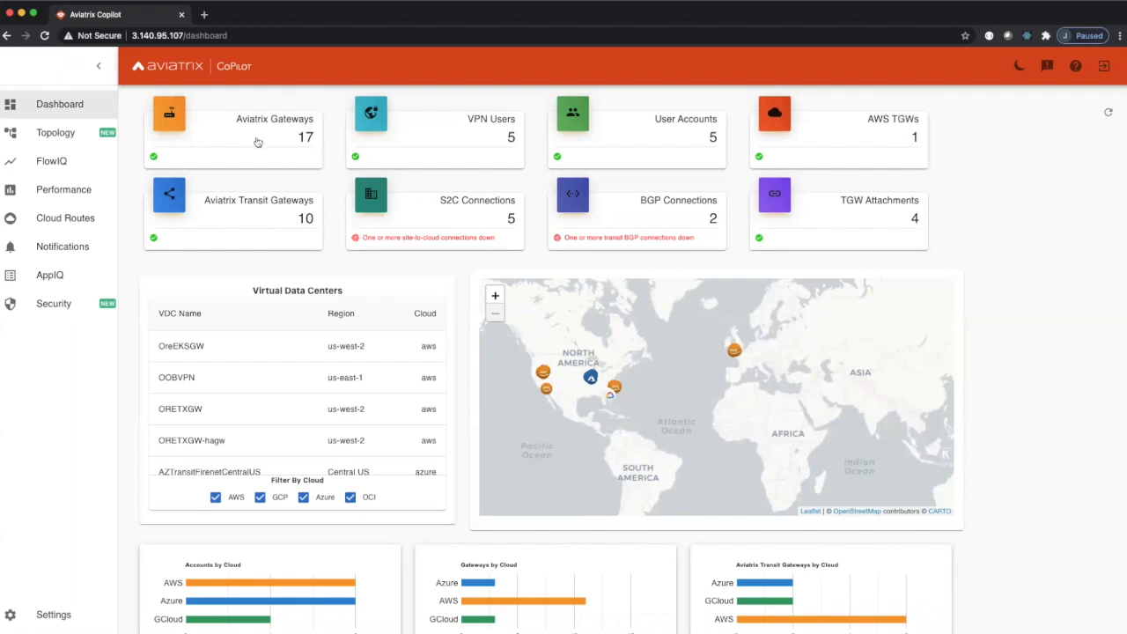
{"action": "mouse_move", "coordinate": [278, 132]}
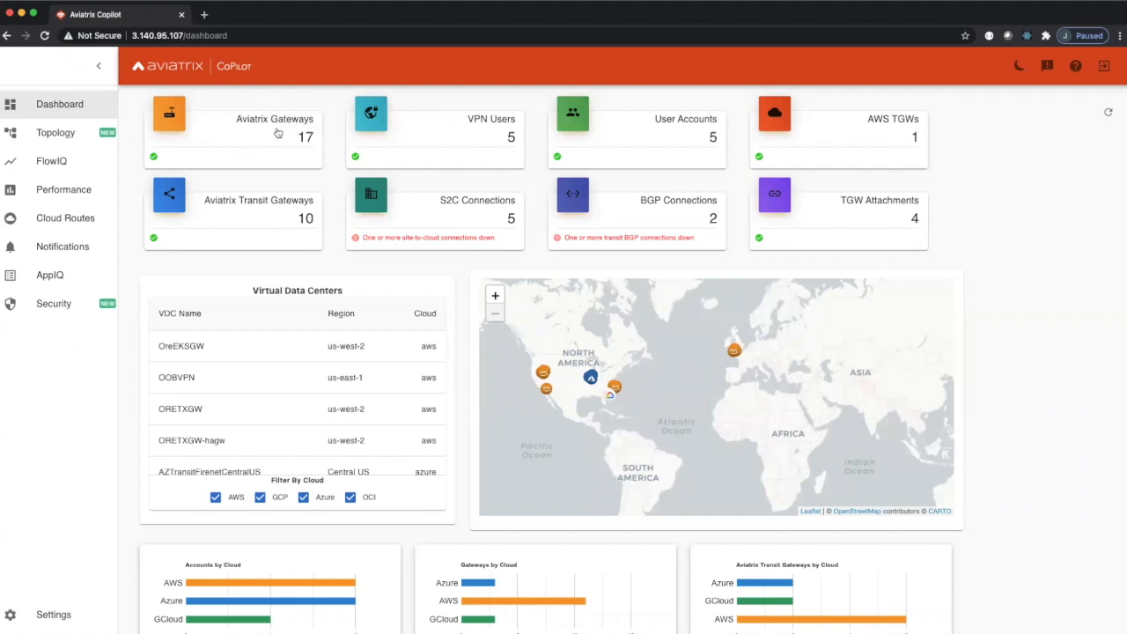
{"action": "mouse_move", "coordinate": [493, 123]}
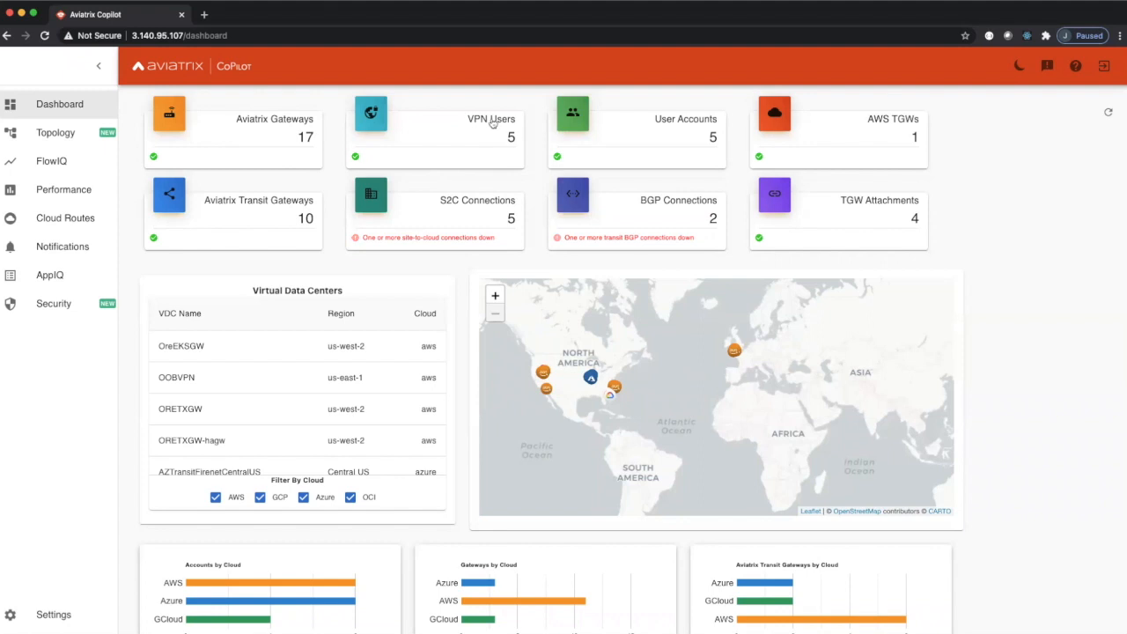
{"action": "mouse_move", "coordinate": [726, 162]}
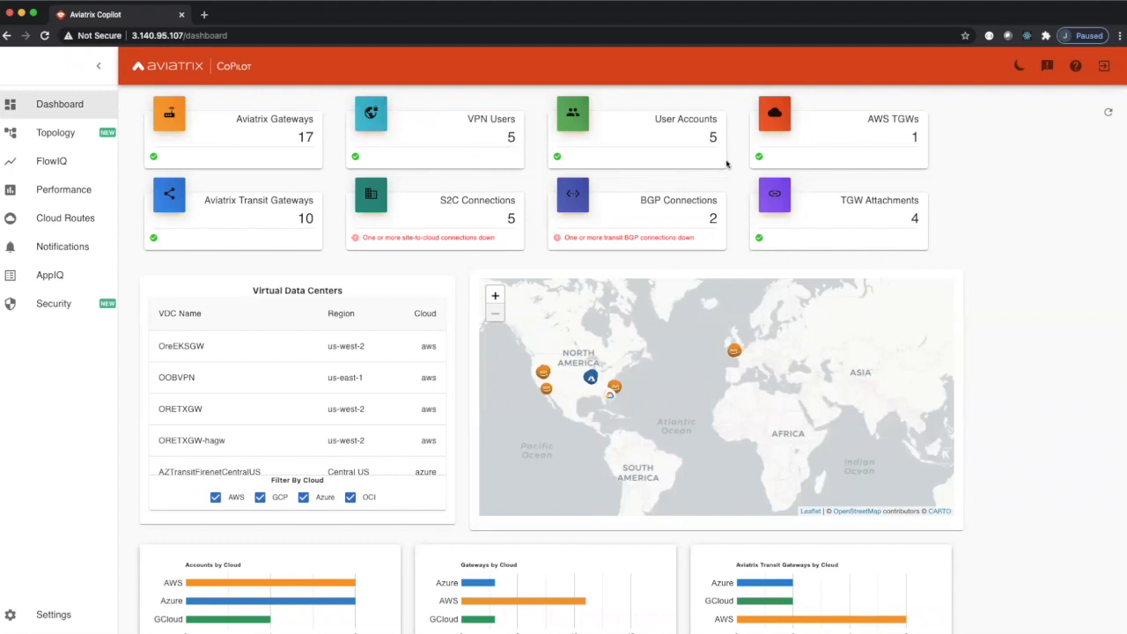
{"action": "mouse_move", "coordinate": [873, 132]}
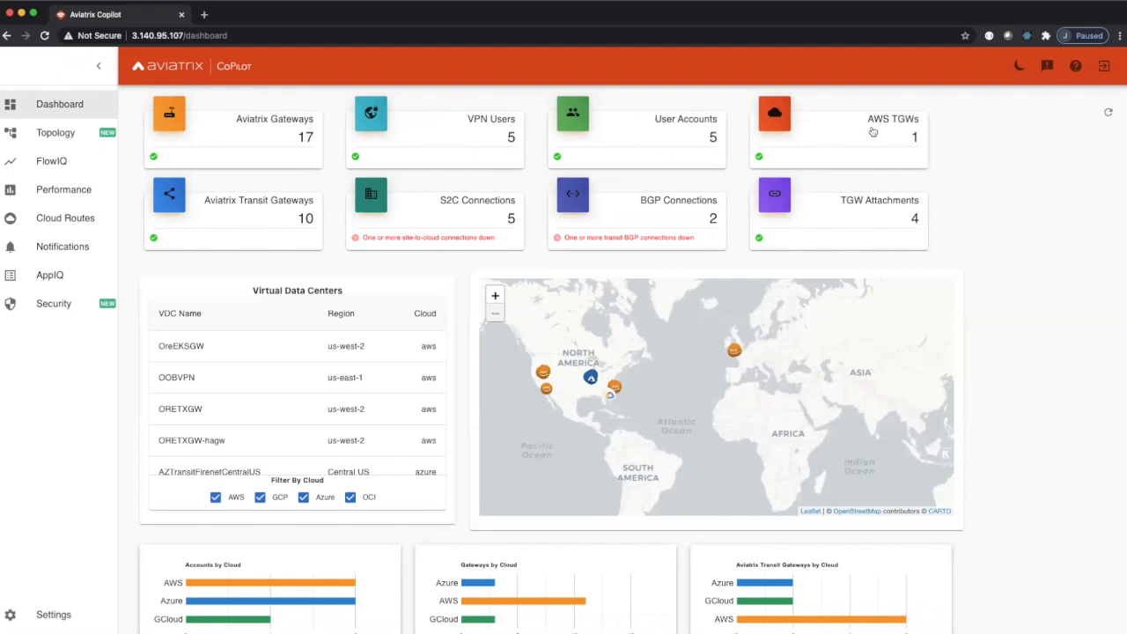
{"action": "mouse_move", "coordinate": [870, 215]}
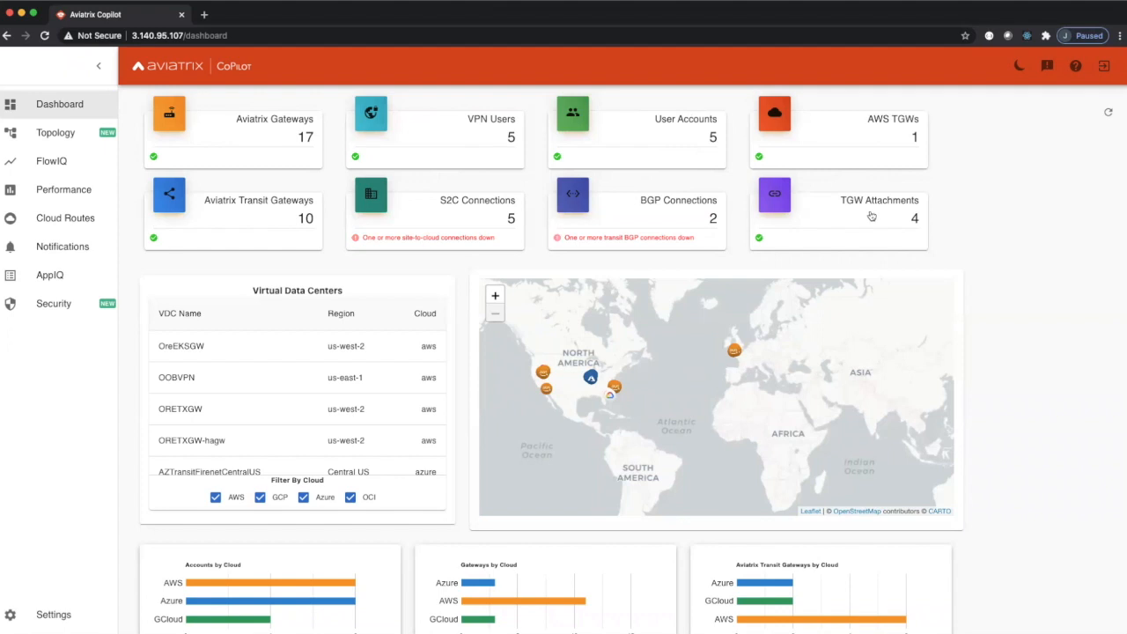
{"action": "mouse_move", "coordinate": [500, 222]}
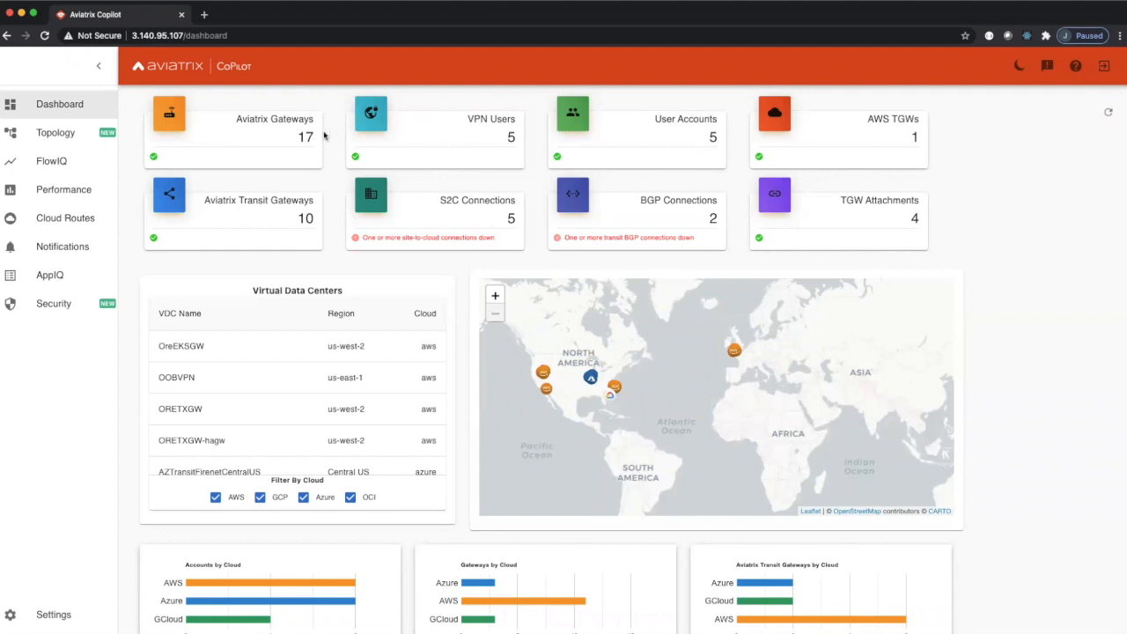
{"action": "mouse_move", "coordinate": [239, 134]}
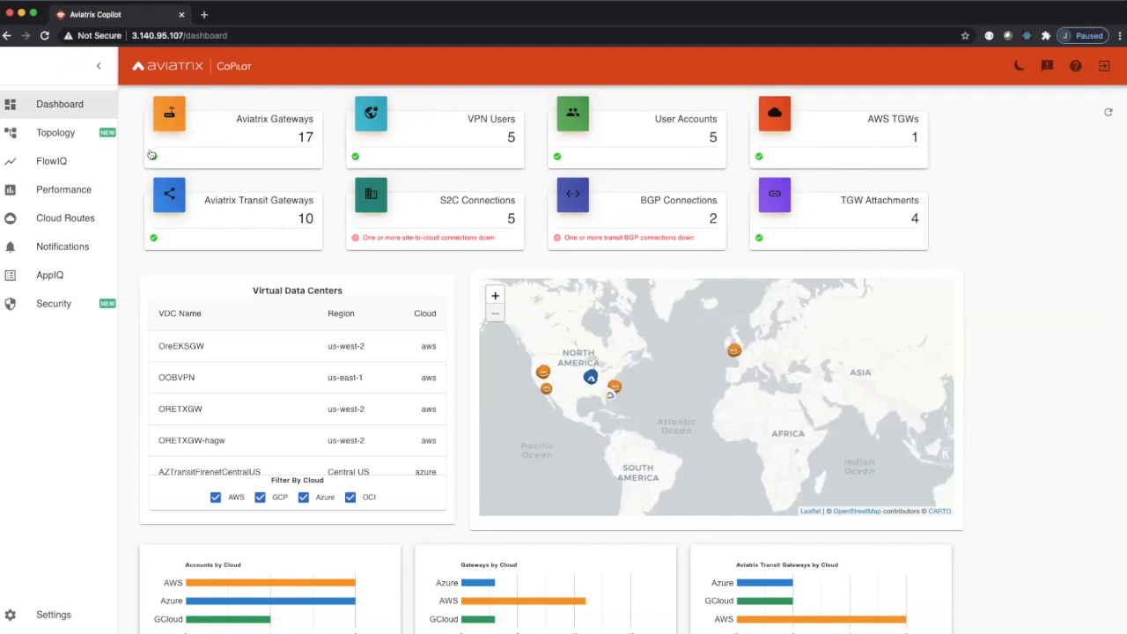
{"action": "mouse_move", "coordinate": [164, 155]}
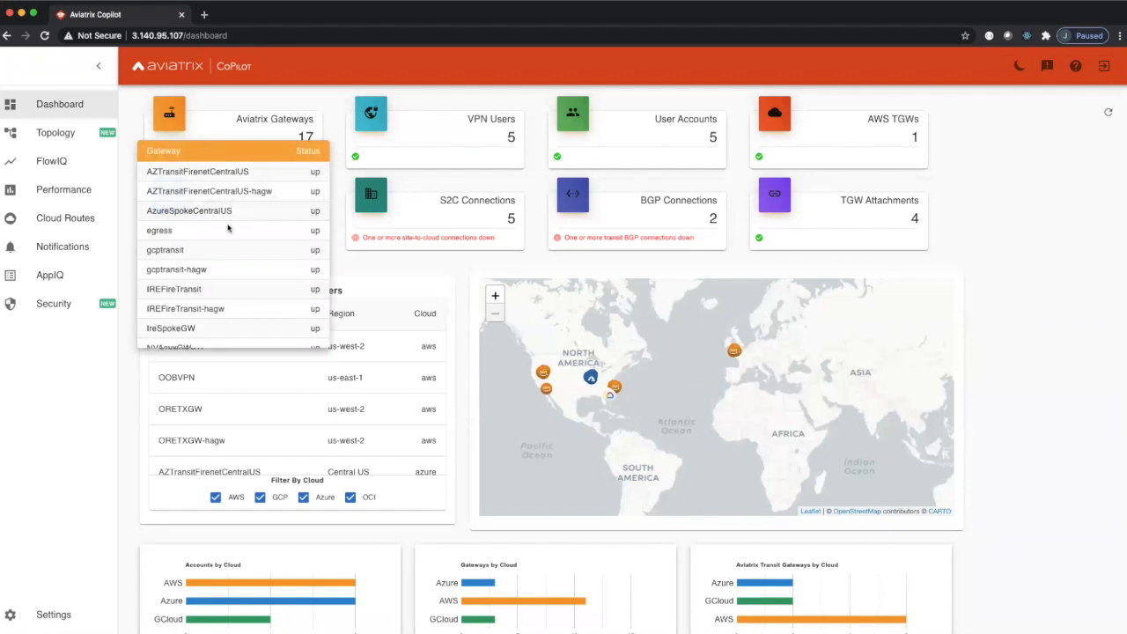
{"action": "scroll", "scroll_direction": "down", "scroll_amount": 3}
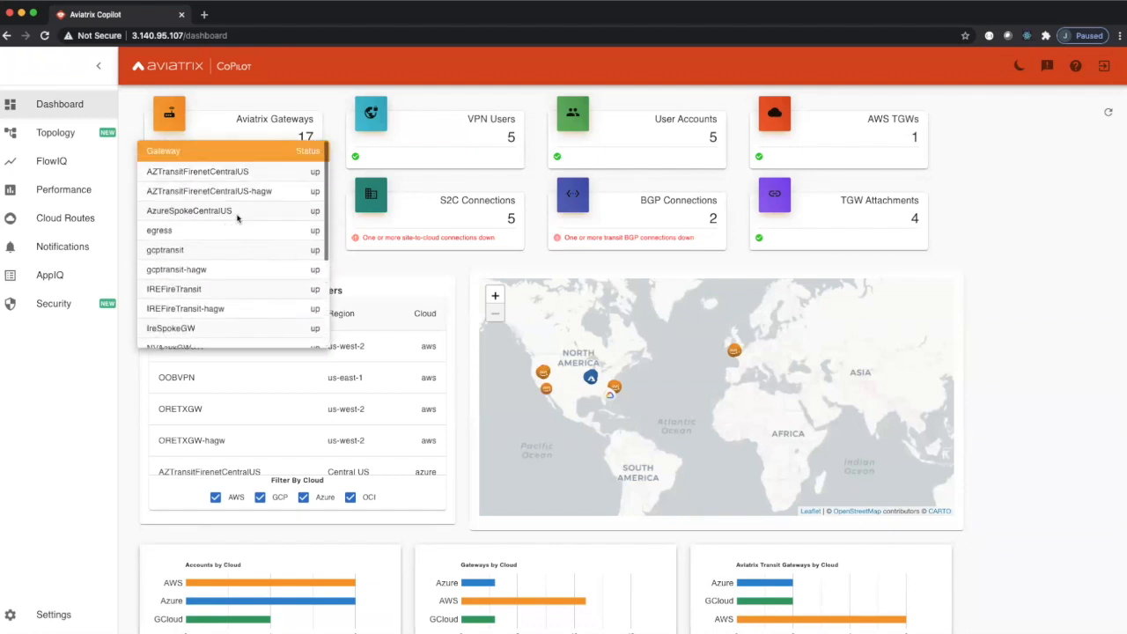
{"action": "mouse_move", "coordinate": [228, 128]}
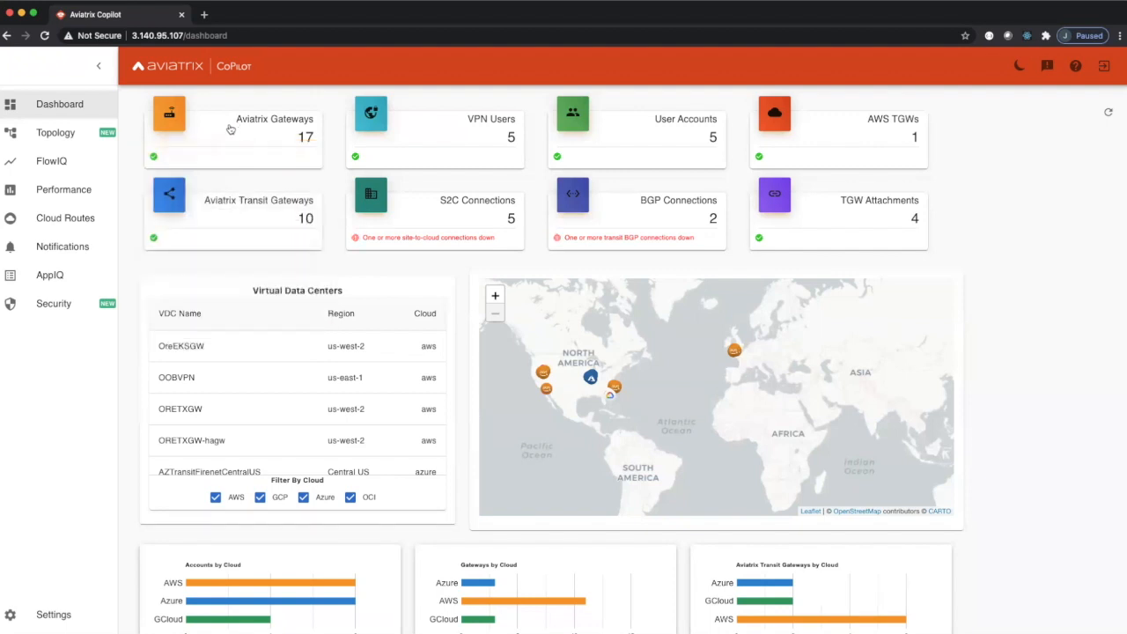
{"action": "mouse_move", "coordinate": [465, 227]}
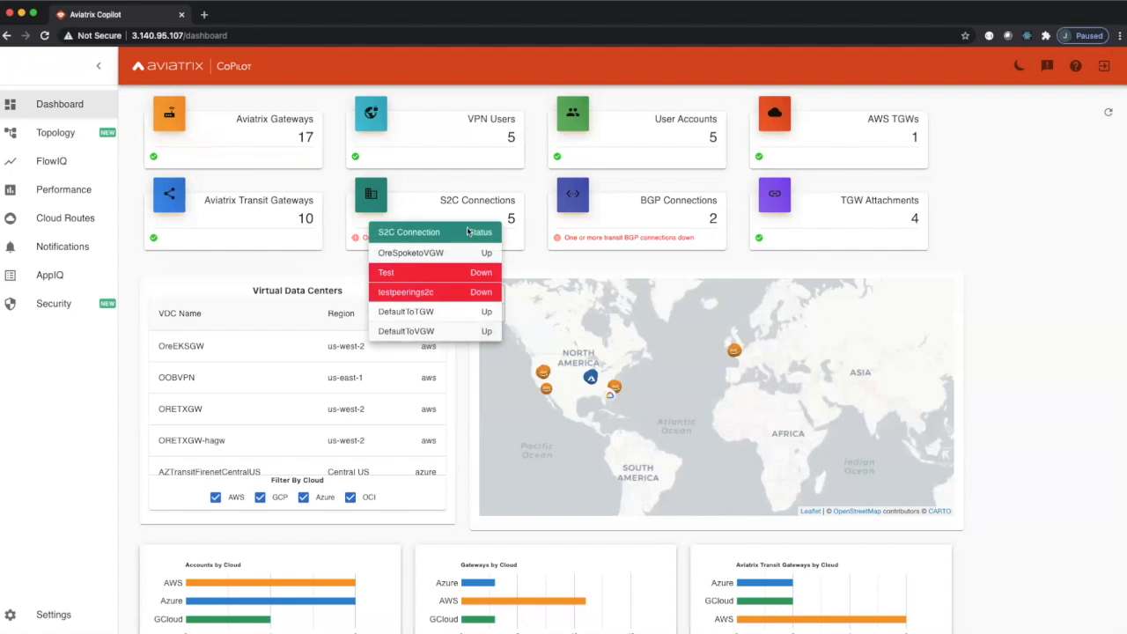
{"action": "mouse_move", "coordinate": [486, 208]}
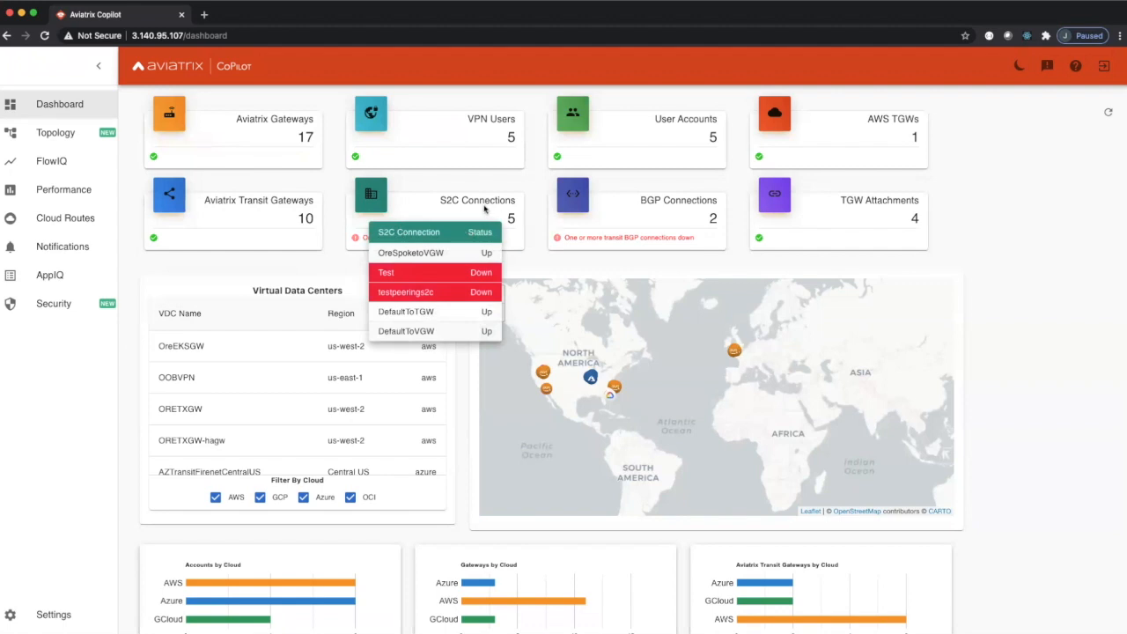
{"action": "mouse_move", "coordinate": [401, 278]}
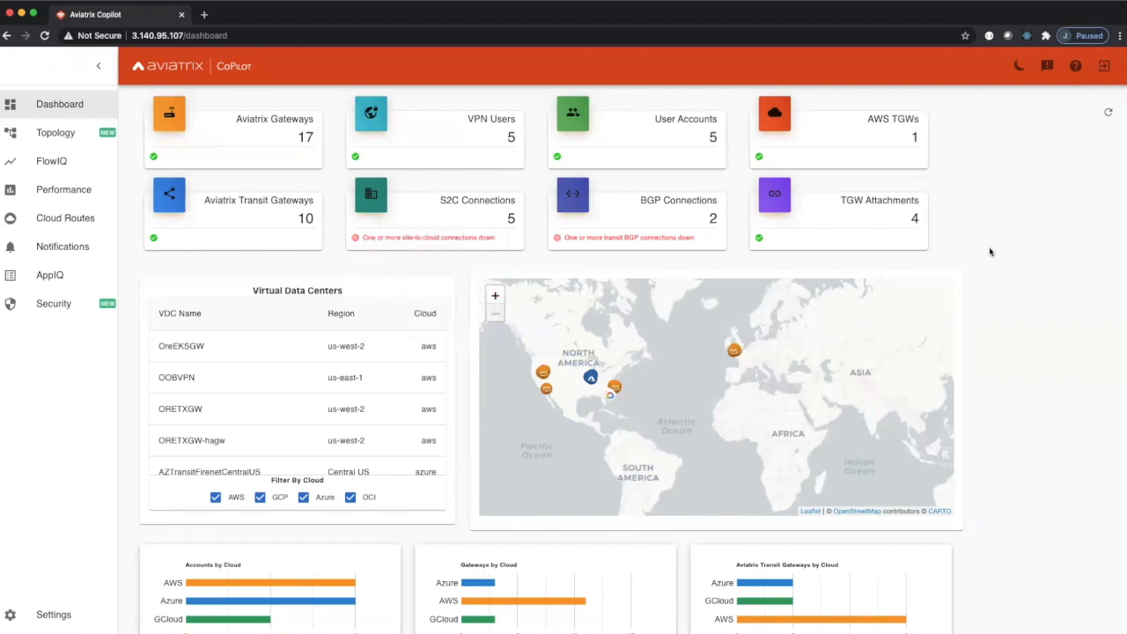
{"action": "scroll", "scroll_direction": "down", "scroll_amount": 3}
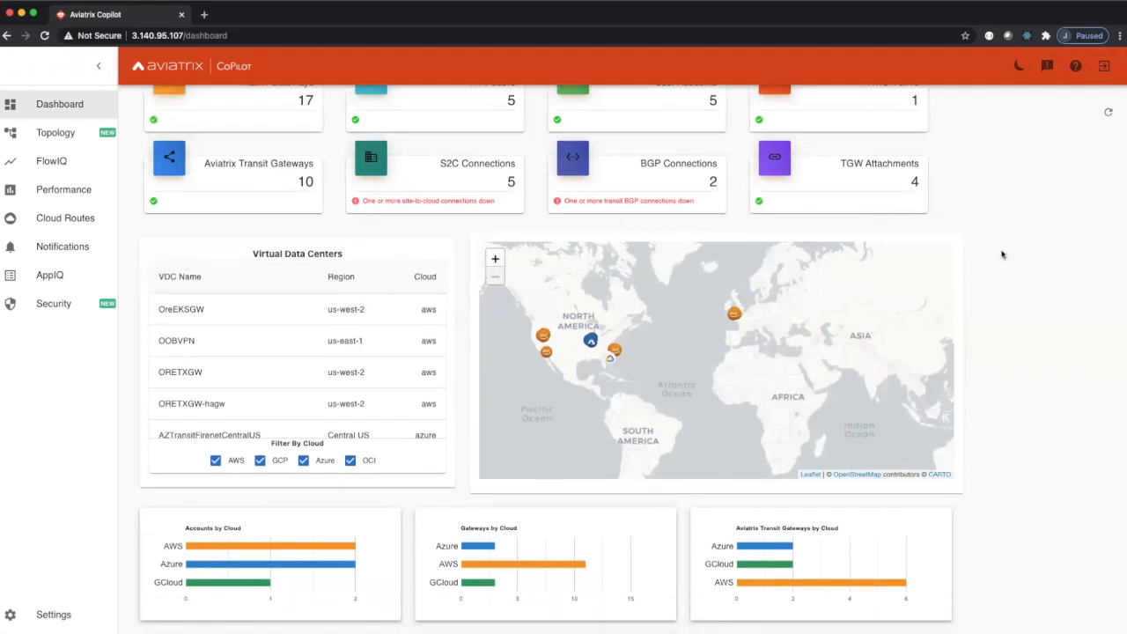
{"action": "mouse_move", "coordinate": [829, 345]}
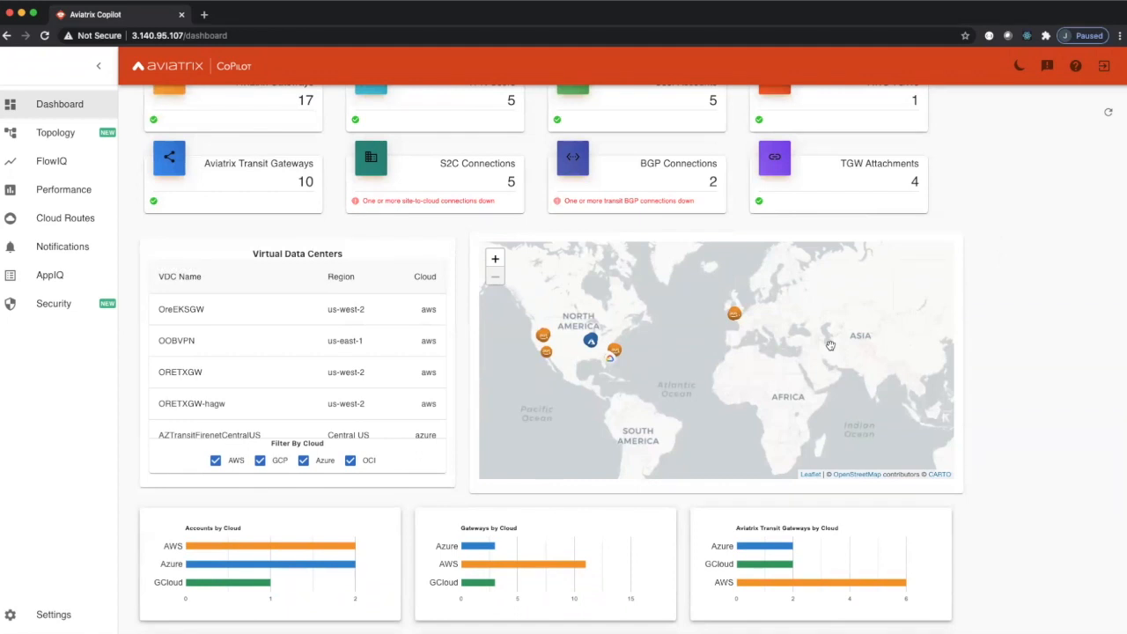
{"action": "mouse_move", "coordinate": [663, 370]}
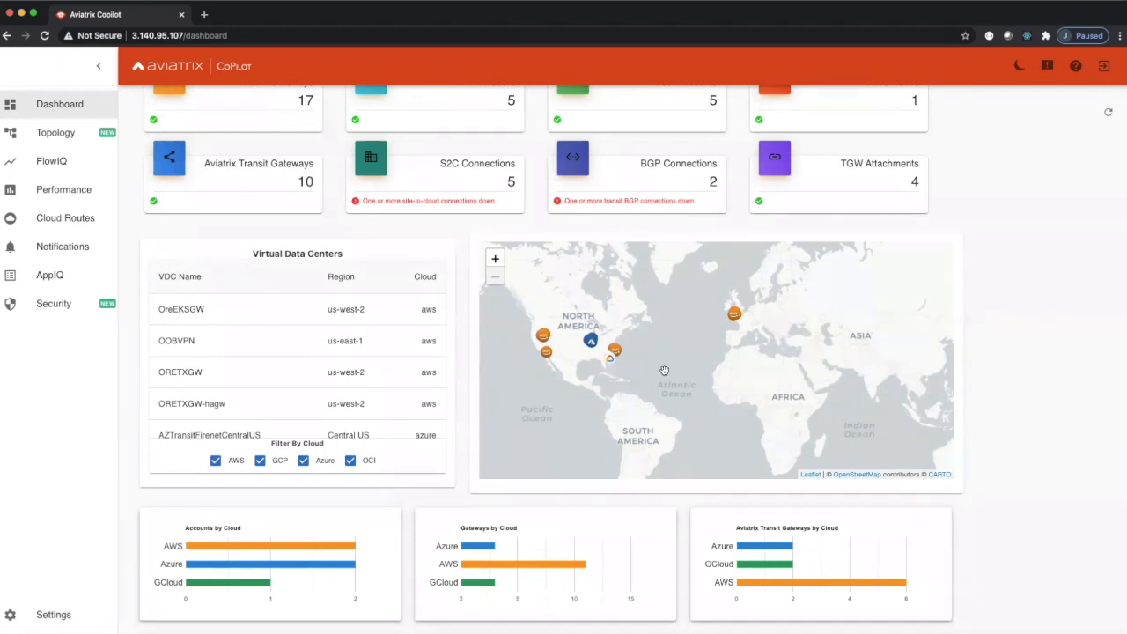
{"action": "mouse_move", "coordinate": [771, 356]}
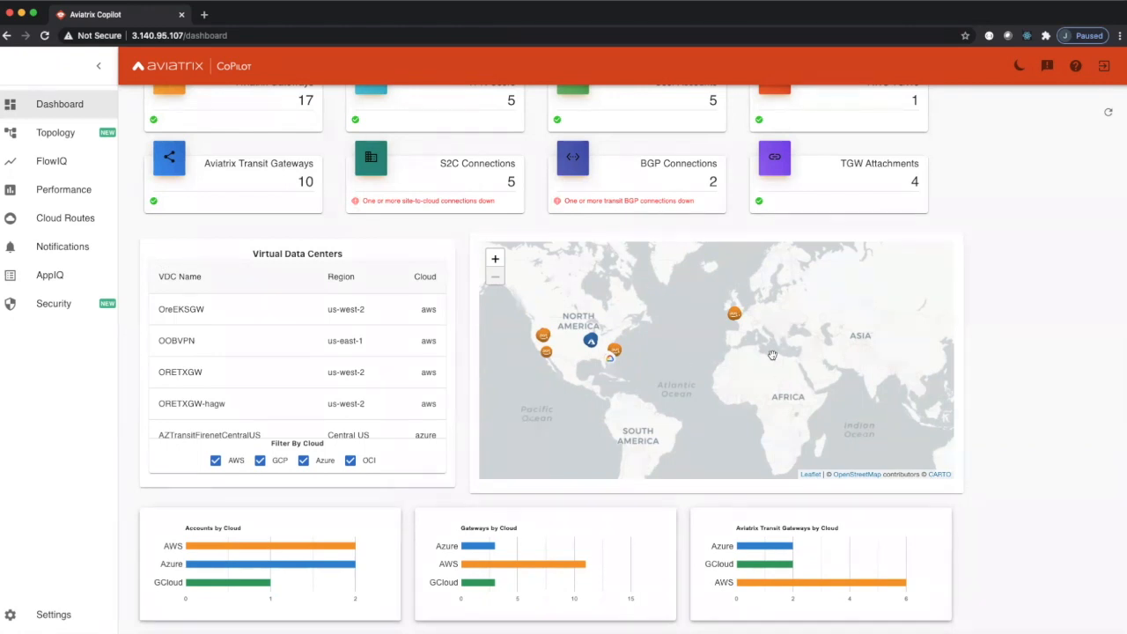
{"action": "mouse_move", "coordinate": [753, 313]}
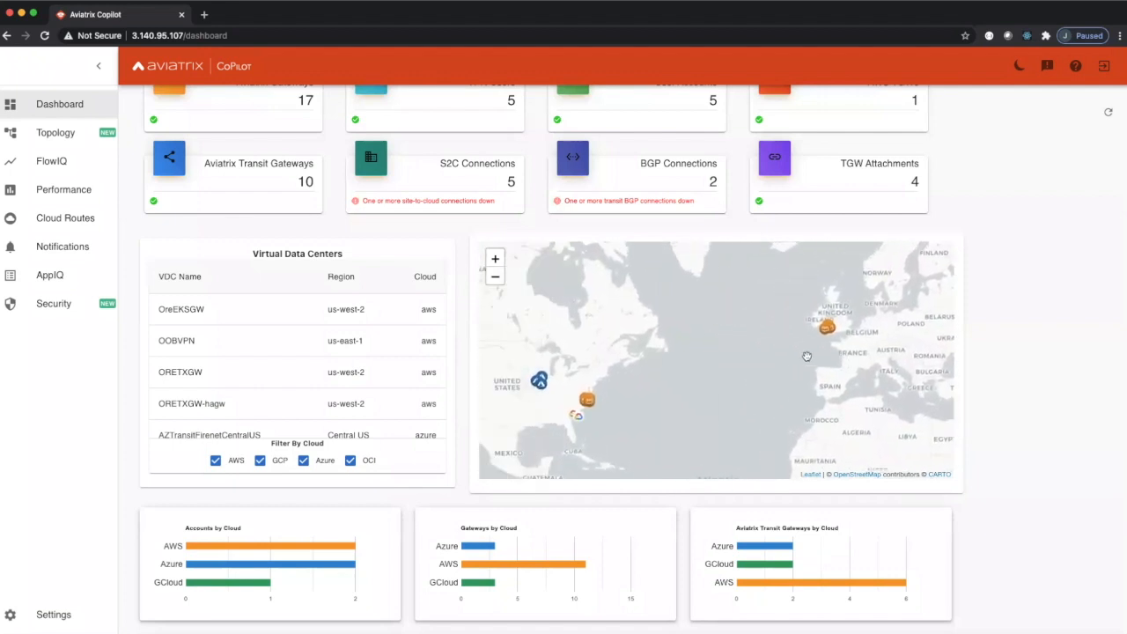
{"action": "mouse_move", "coordinate": [827, 329]}
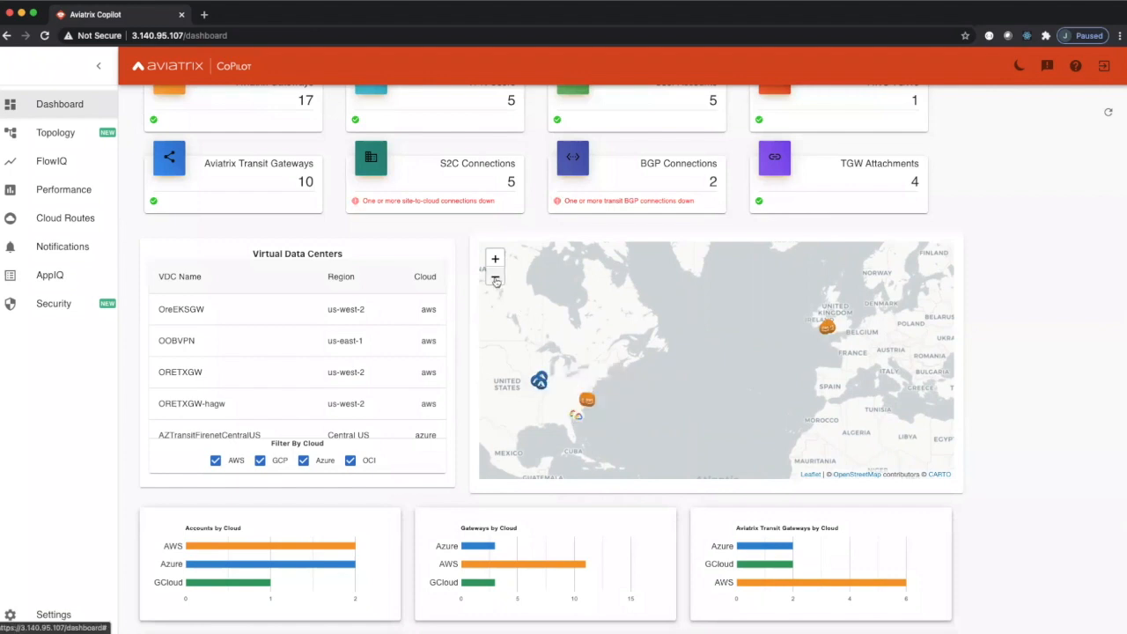
{"action": "scroll", "scroll_direction": "down", "scroll_amount": 3}
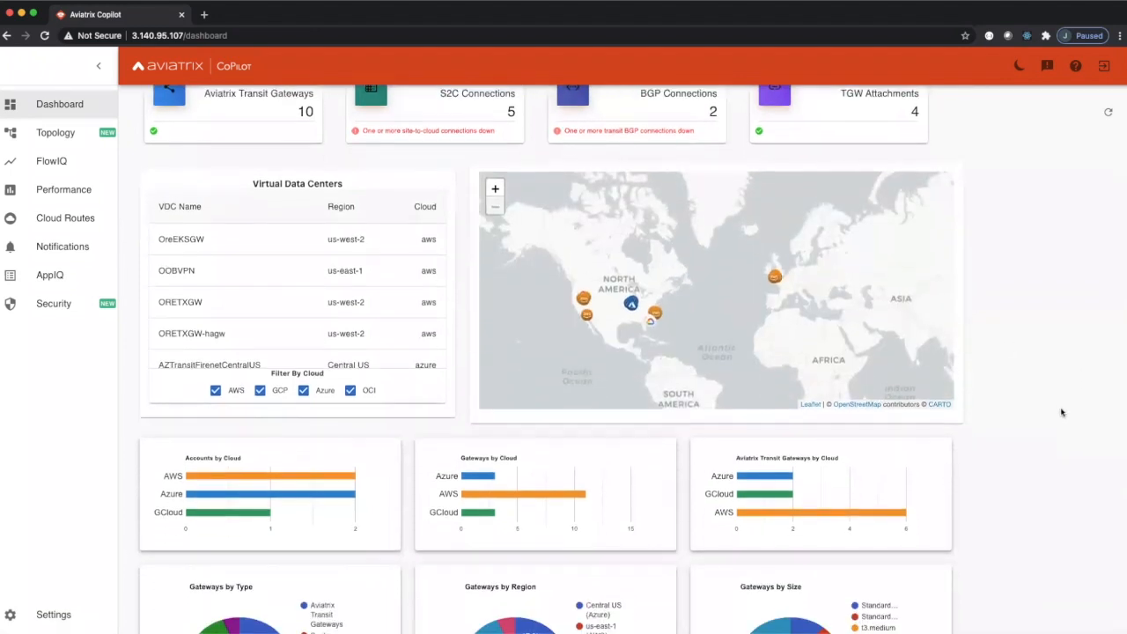
{"action": "scroll", "scroll_direction": "down", "scroll_amount": 3}
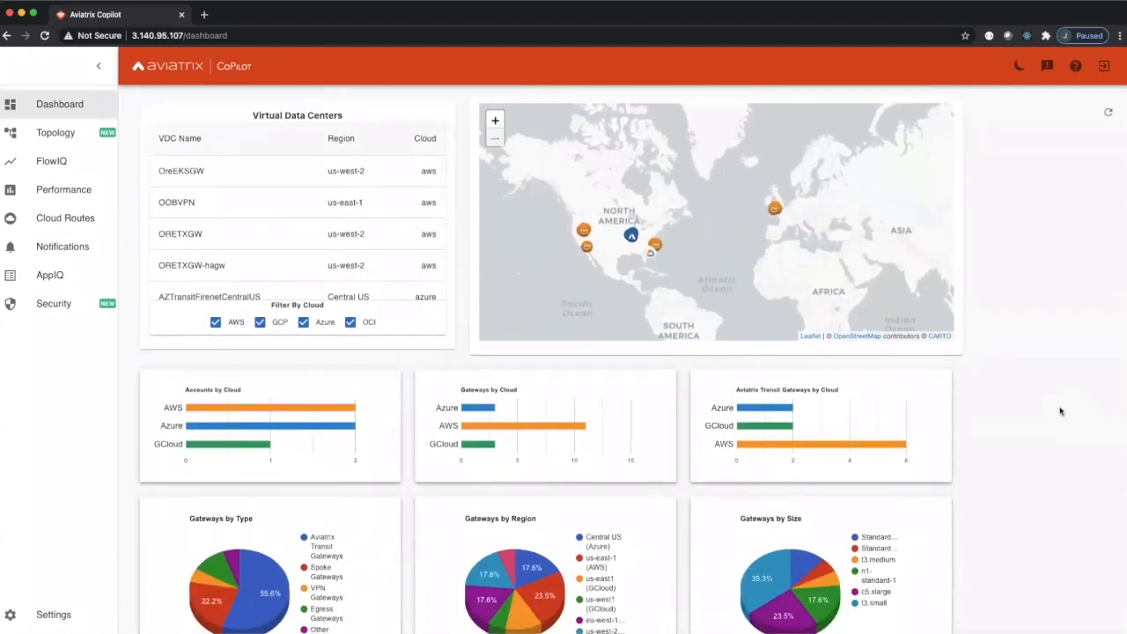
{"action": "scroll", "scroll_direction": "down", "scroll_amount": 3}
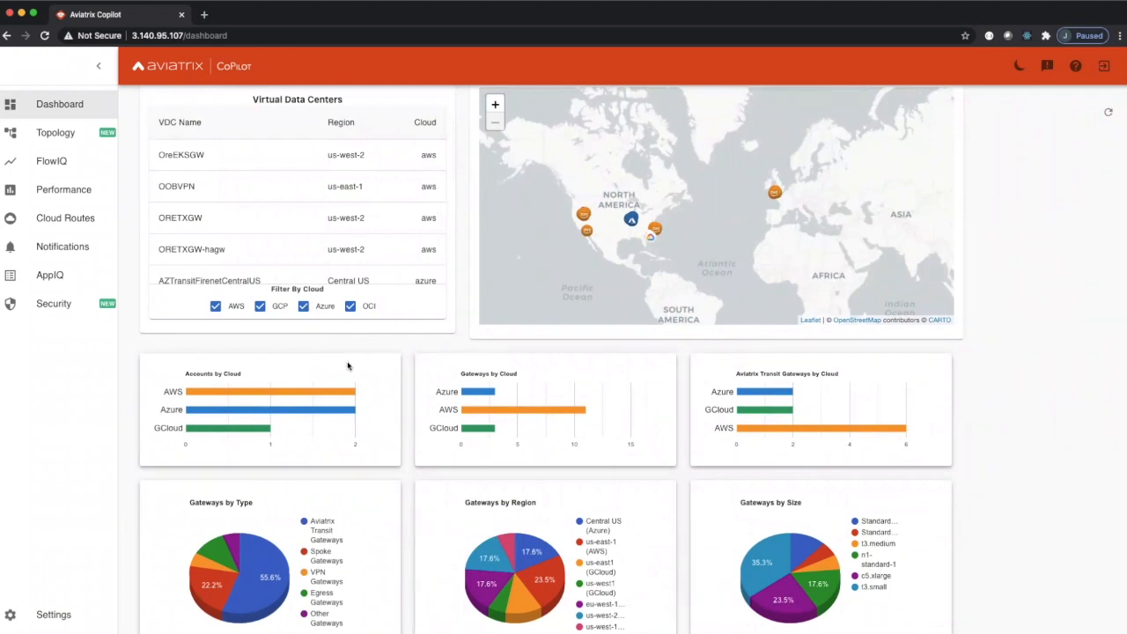
{"action": "mouse_move", "coordinate": [254, 384]}
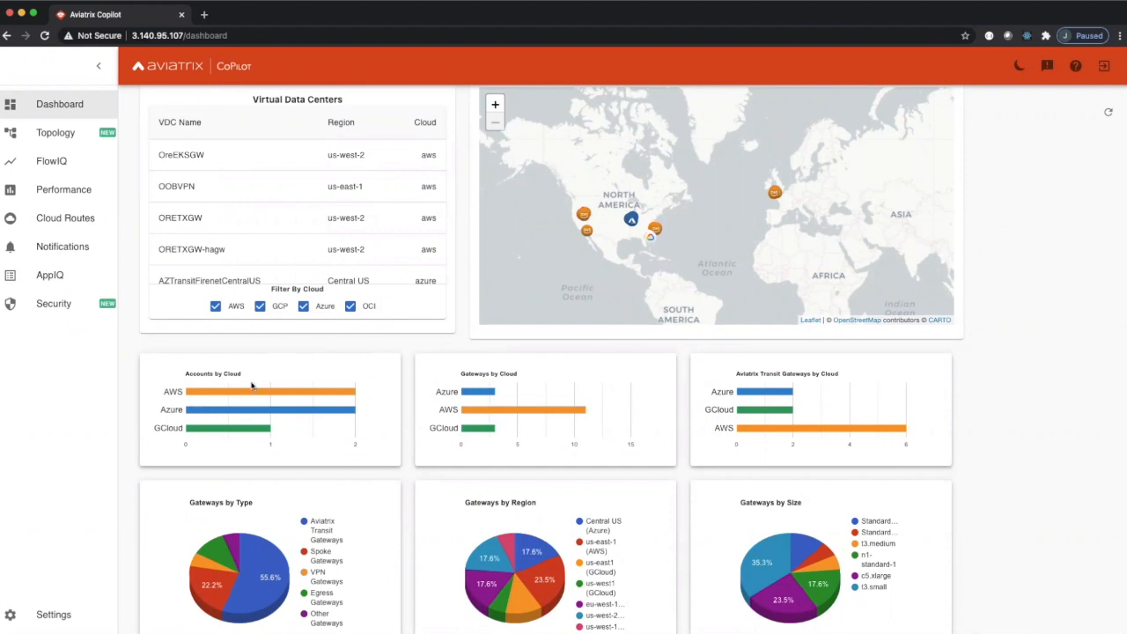
{"action": "mouse_move", "coordinate": [257, 391]}
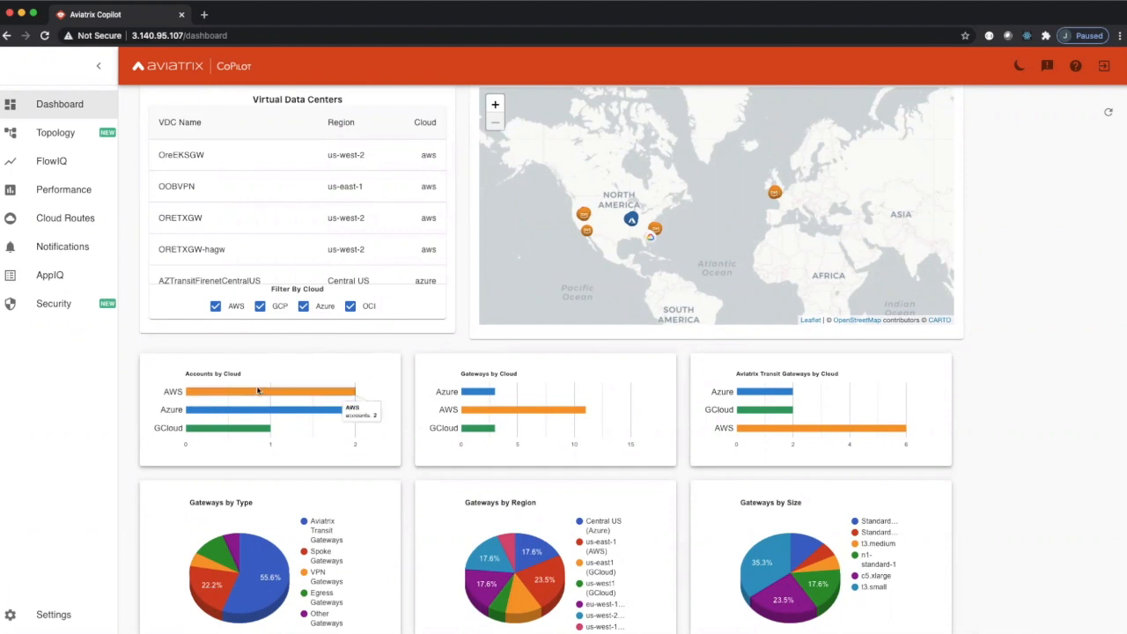
{"action": "mouse_move", "coordinate": [226, 416]}
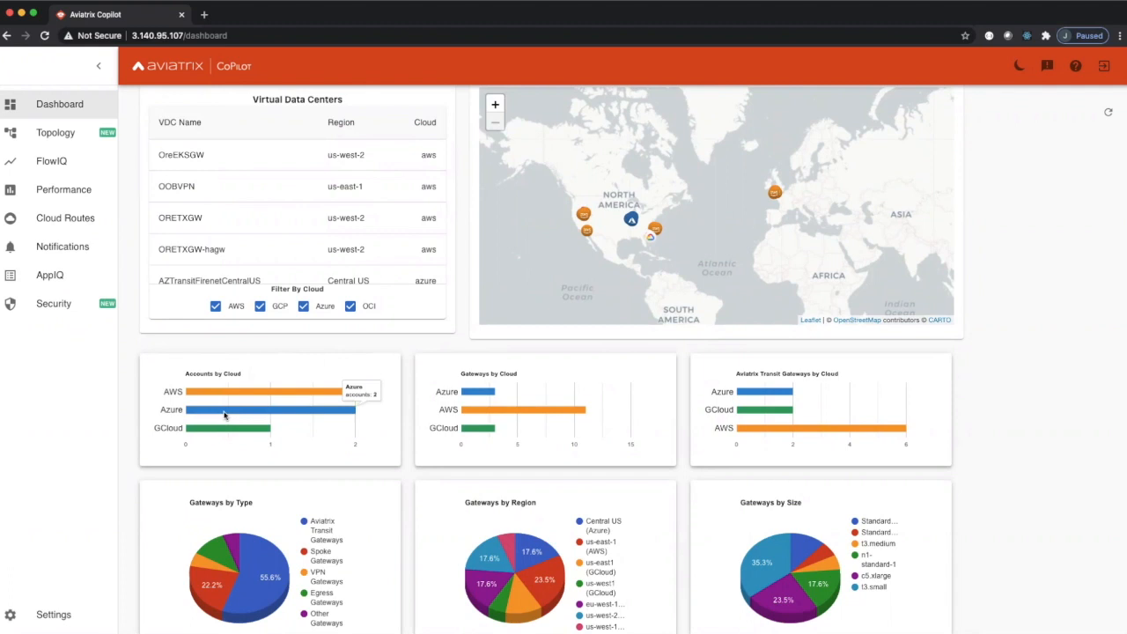
{"action": "mouse_move", "coordinate": [585, 458]}
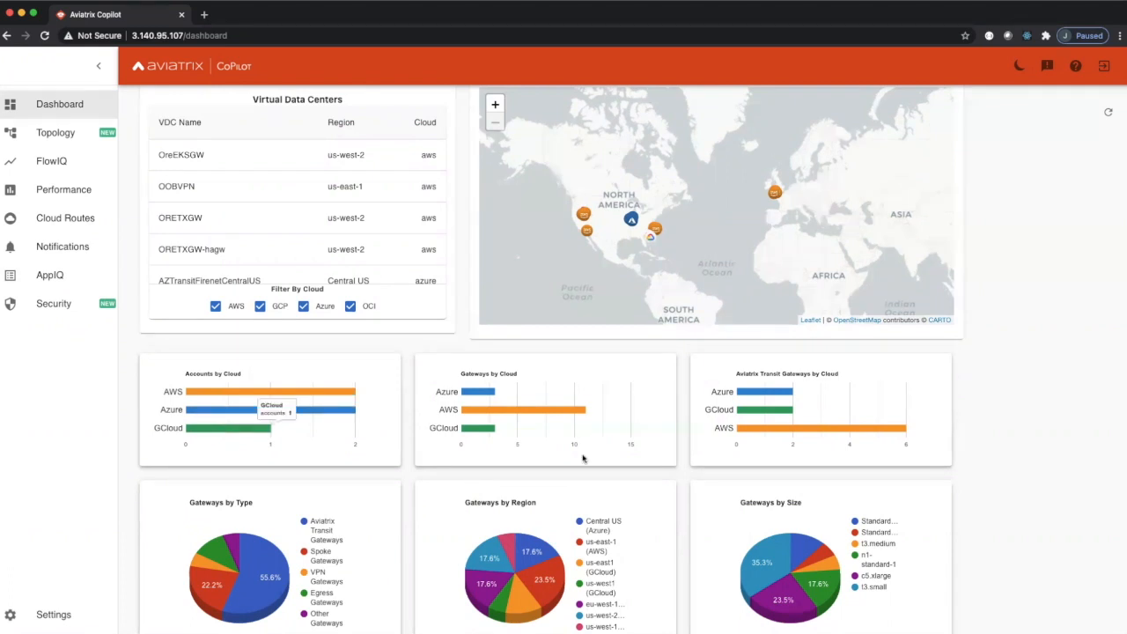
{"action": "mouse_move", "coordinate": [463, 401]}
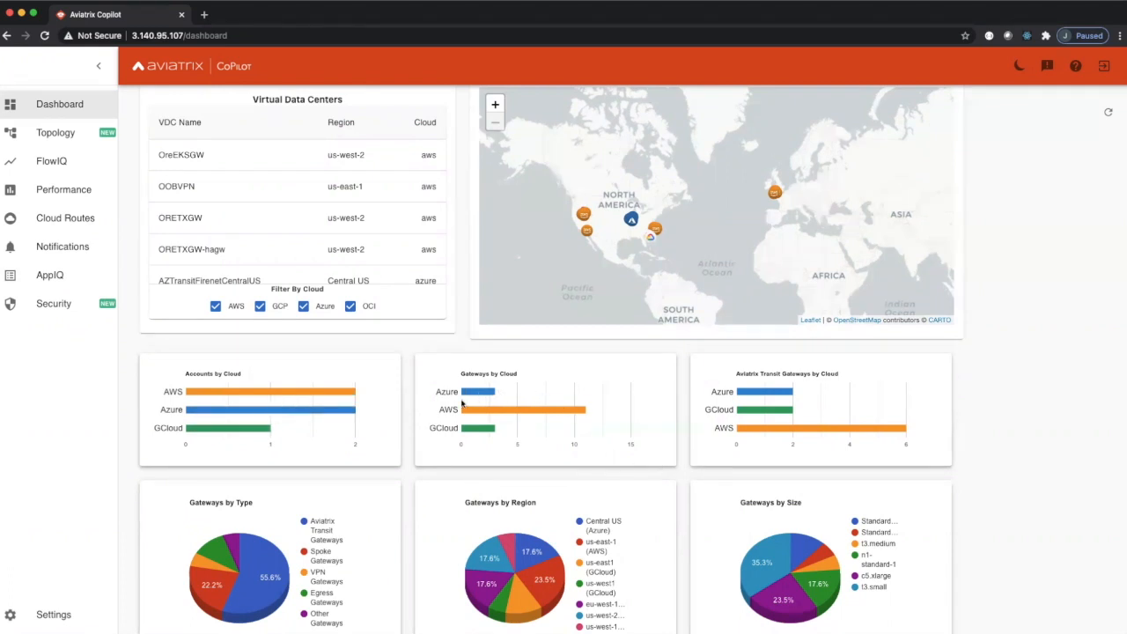
{"action": "mouse_move", "coordinate": [472, 449]}
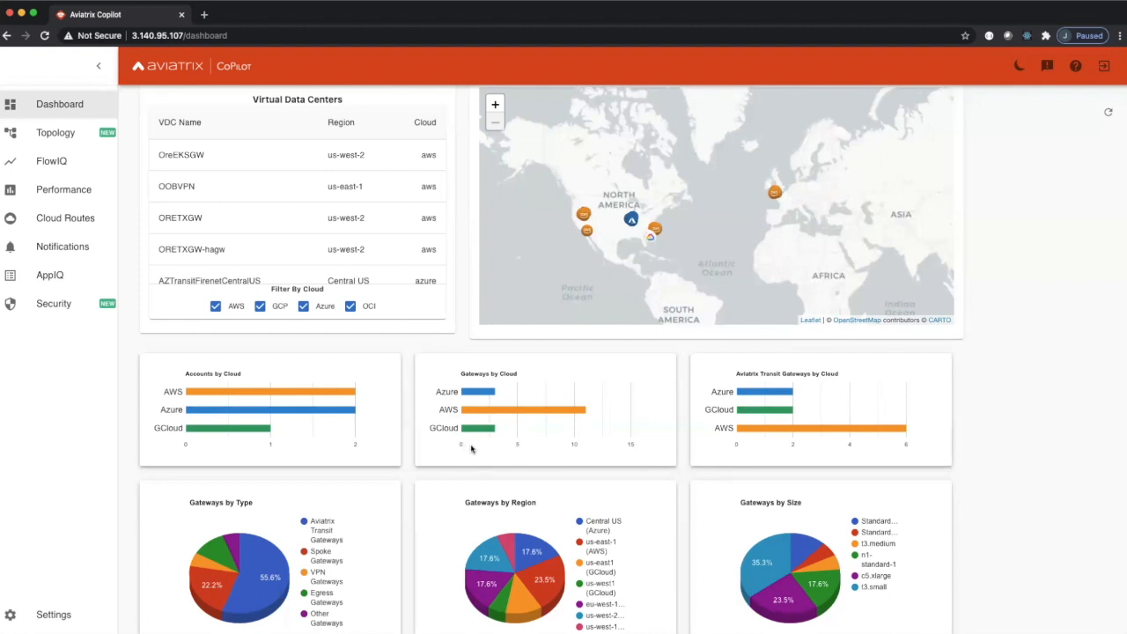
{"action": "mouse_move", "coordinate": [482, 451]}
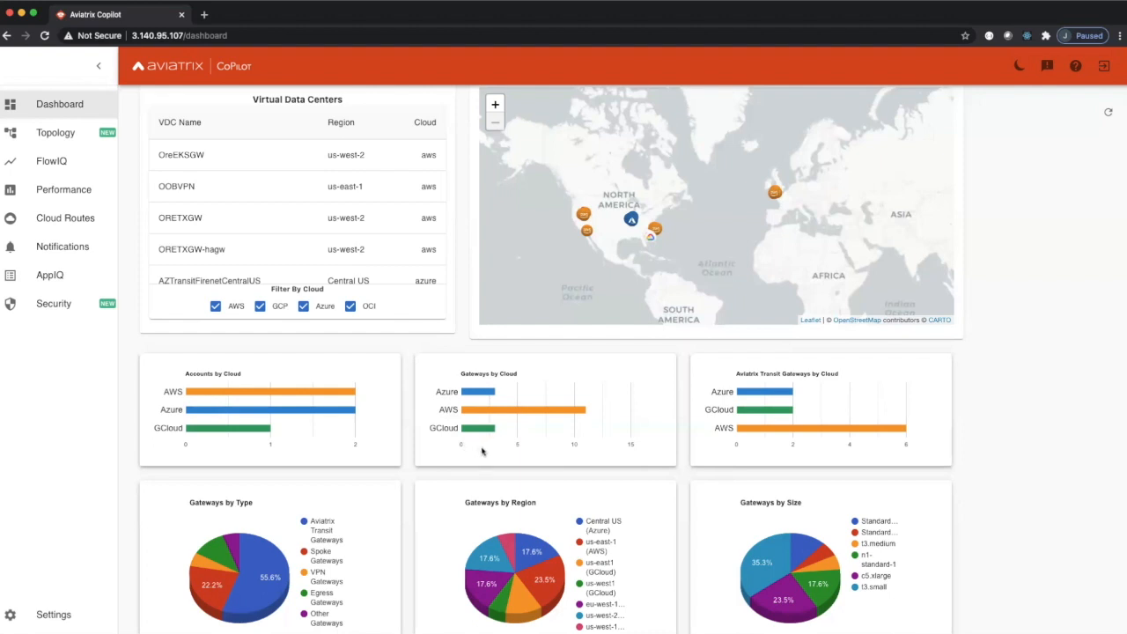
{"action": "mouse_move", "coordinate": [482, 430]}
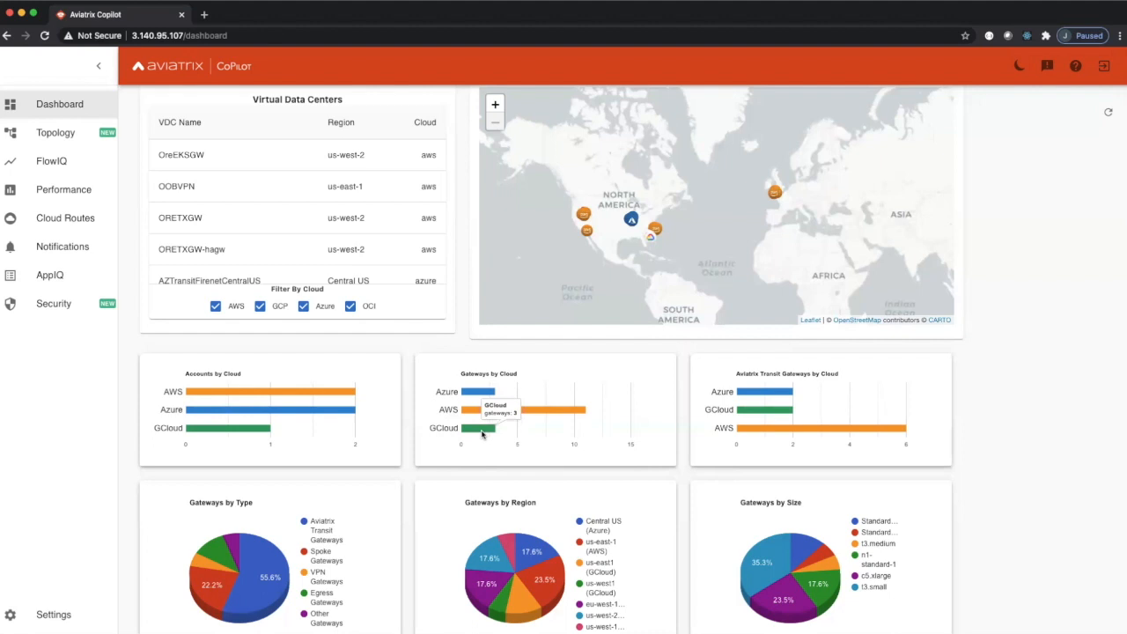
{"action": "mouse_move", "coordinate": [563, 412]}
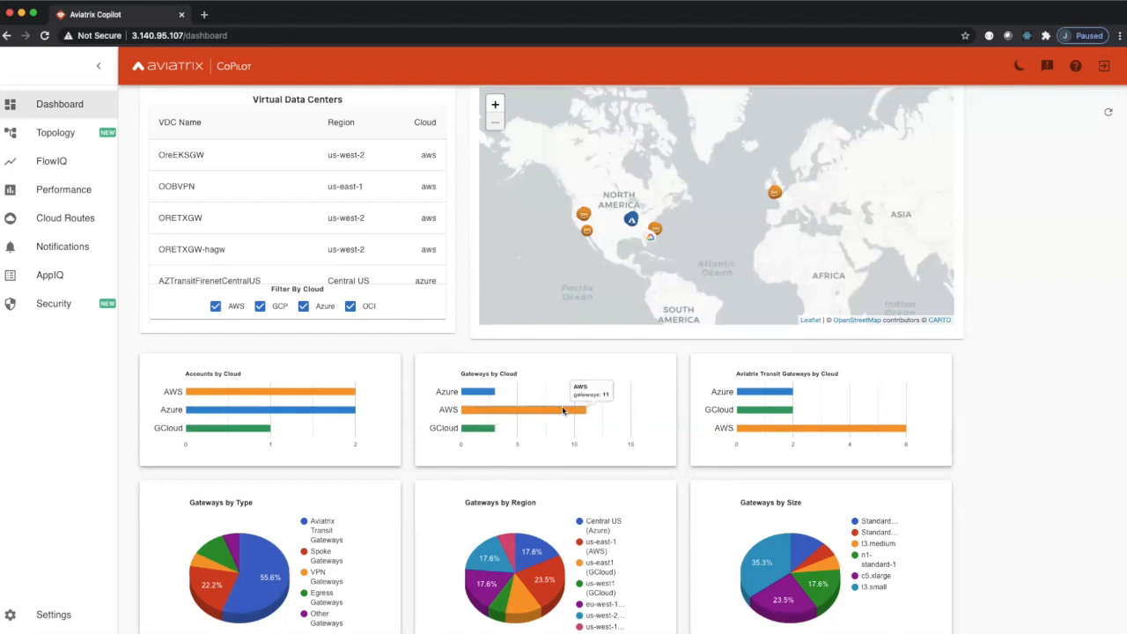
{"action": "mouse_move", "coordinate": [484, 390]}
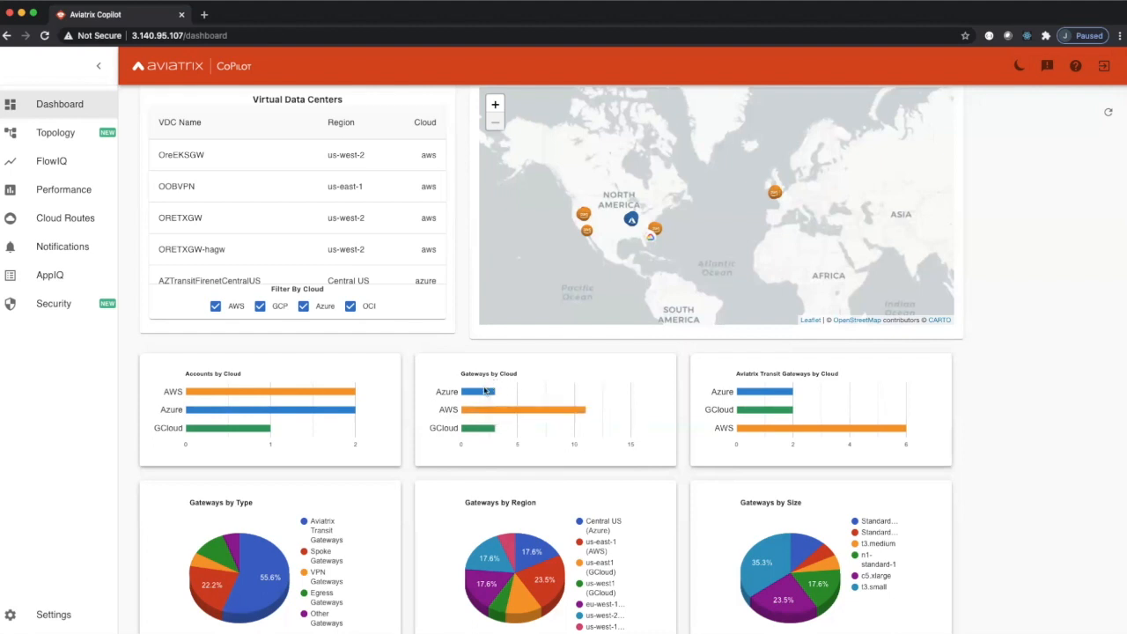
{"action": "mouse_move", "coordinate": [502, 396]}
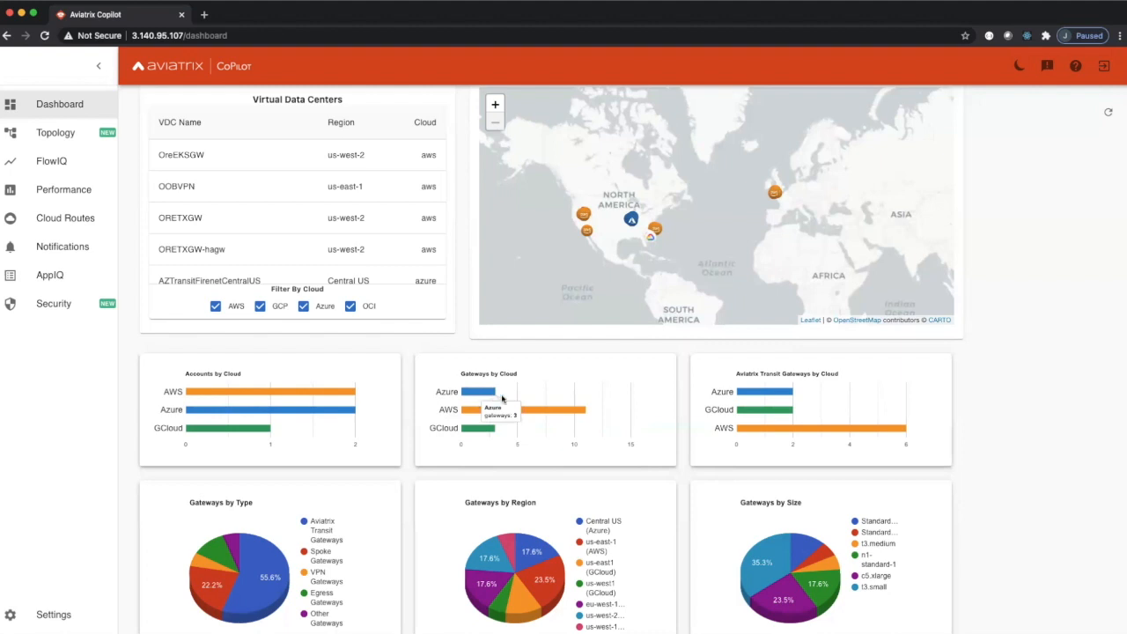
{"action": "mouse_move", "coordinate": [855, 387]}
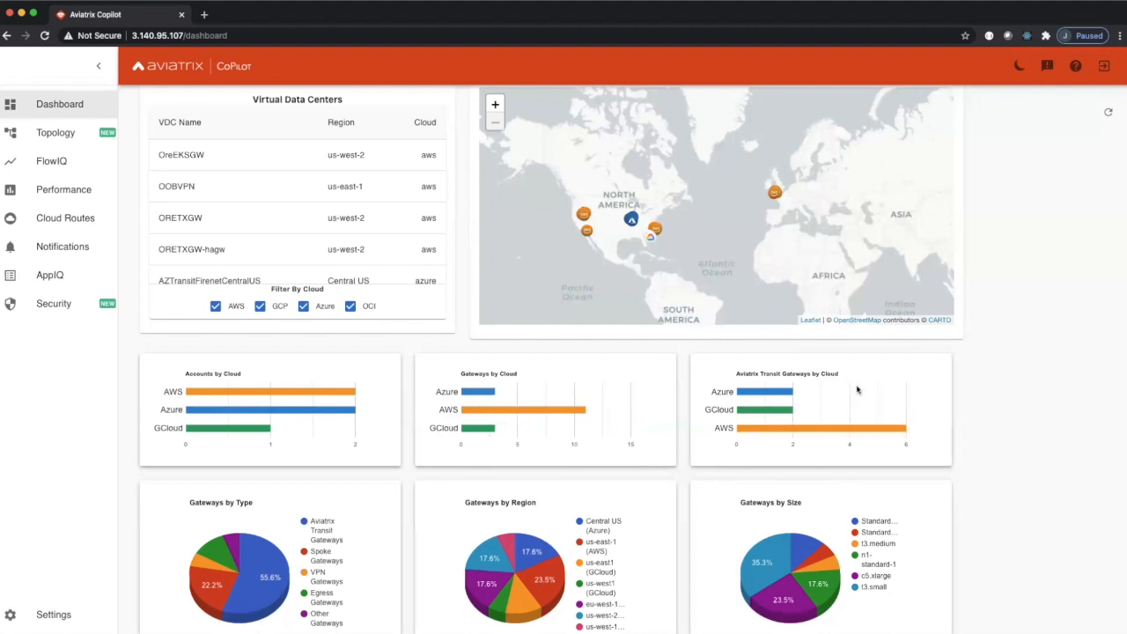
{"action": "mouse_move", "coordinate": [863, 391]}
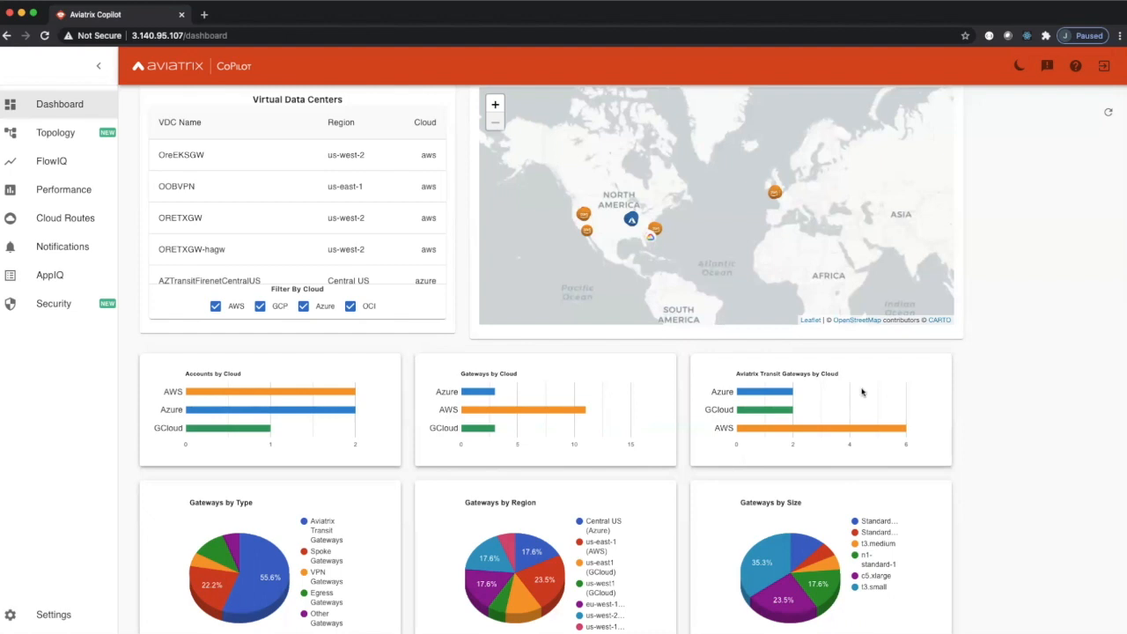
{"action": "mouse_move", "coordinate": [768, 433]}
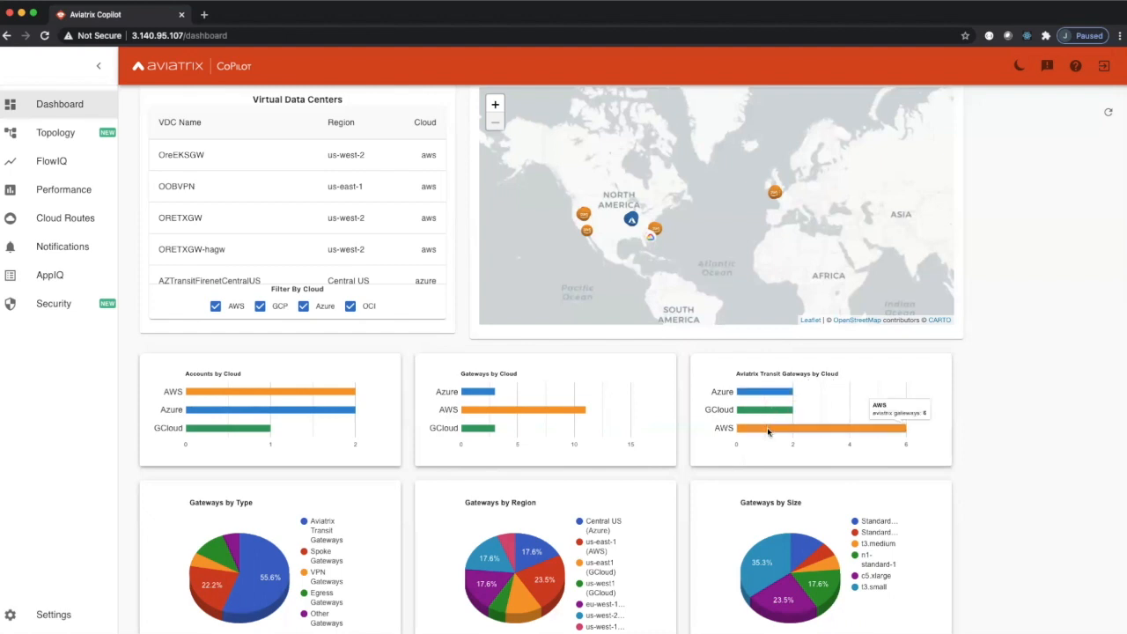
{"action": "mouse_move", "coordinate": [772, 410]}
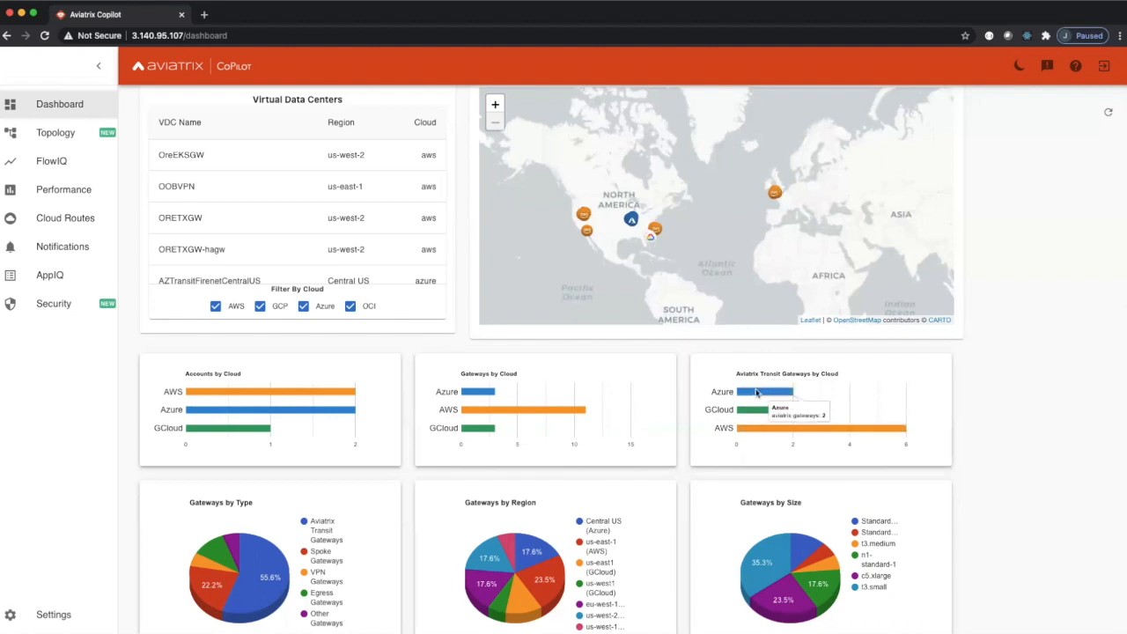
{"action": "mouse_move", "coordinate": [1024, 451]}
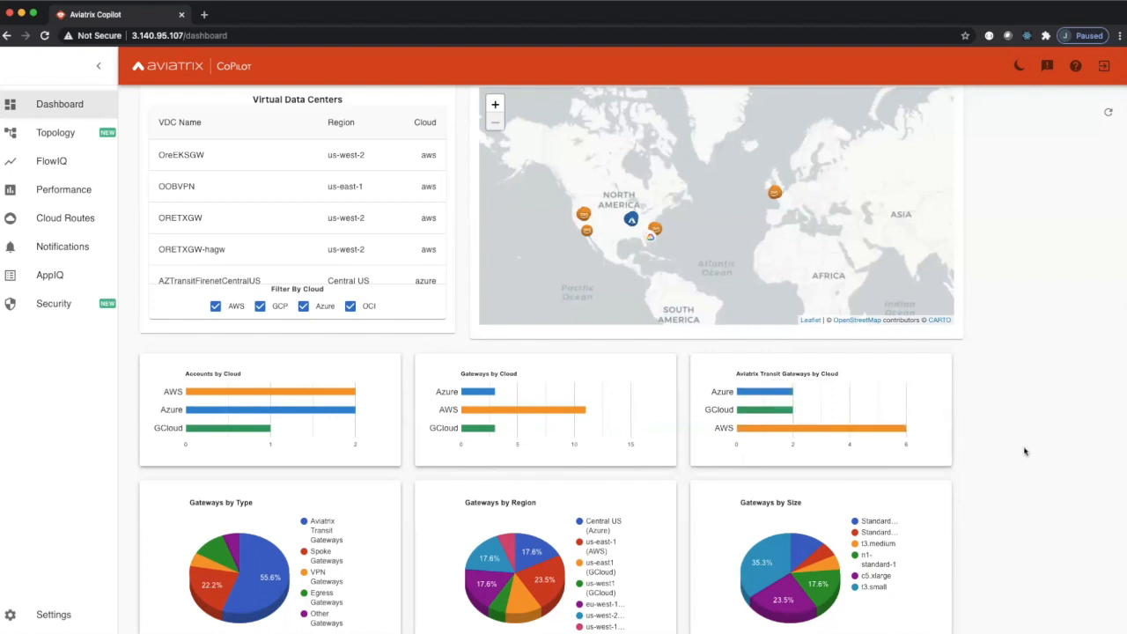
{"action": "scroll", "scroll_direction": "down", "scroll_amount": 3}
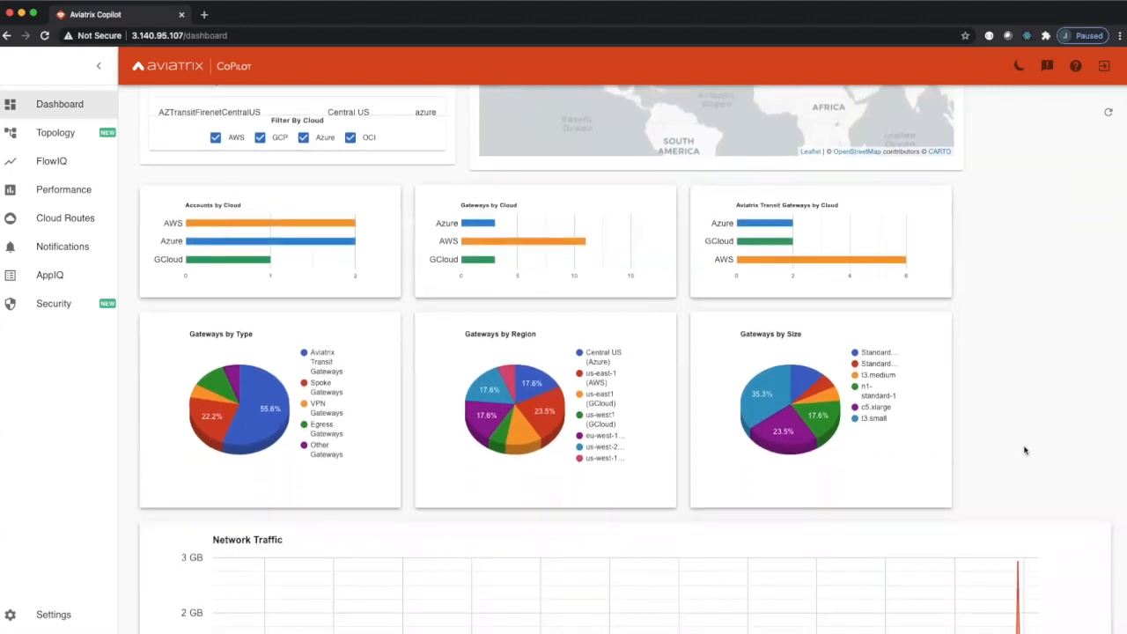
{"action": "scroll", "scroll_direction": "down", "scroll_amount": 3}
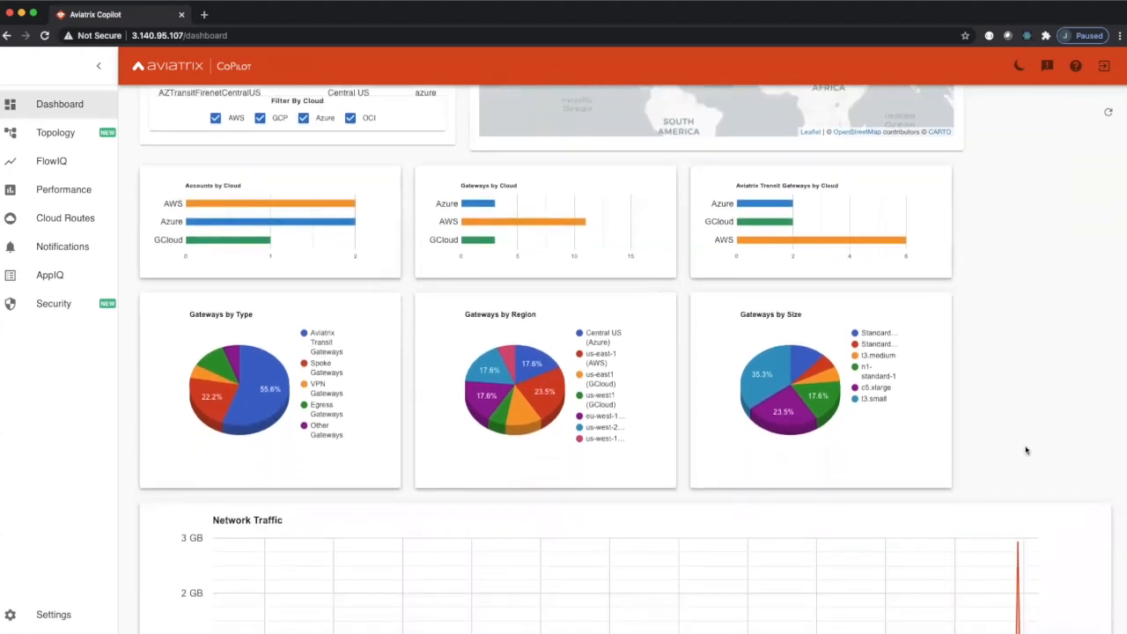
{"action": "mouse_move", "coordinate": [201, 542]}
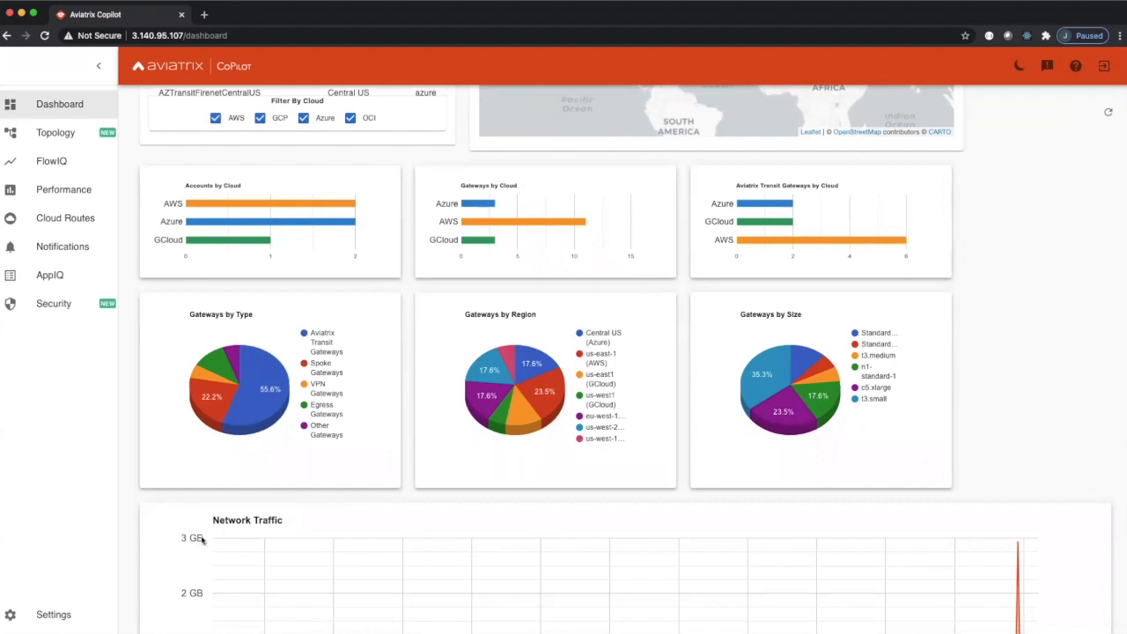
{"action": "mouse_move", "coordinate": [236, 481]}
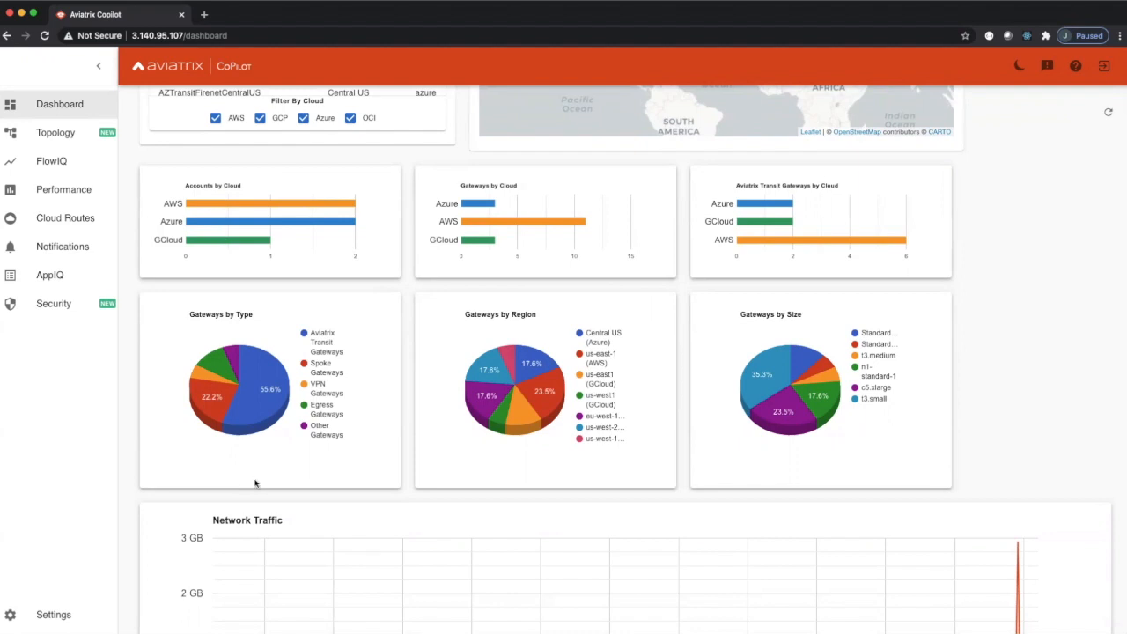
{"action": "mouse_move", "coordinate": [262, 384]}
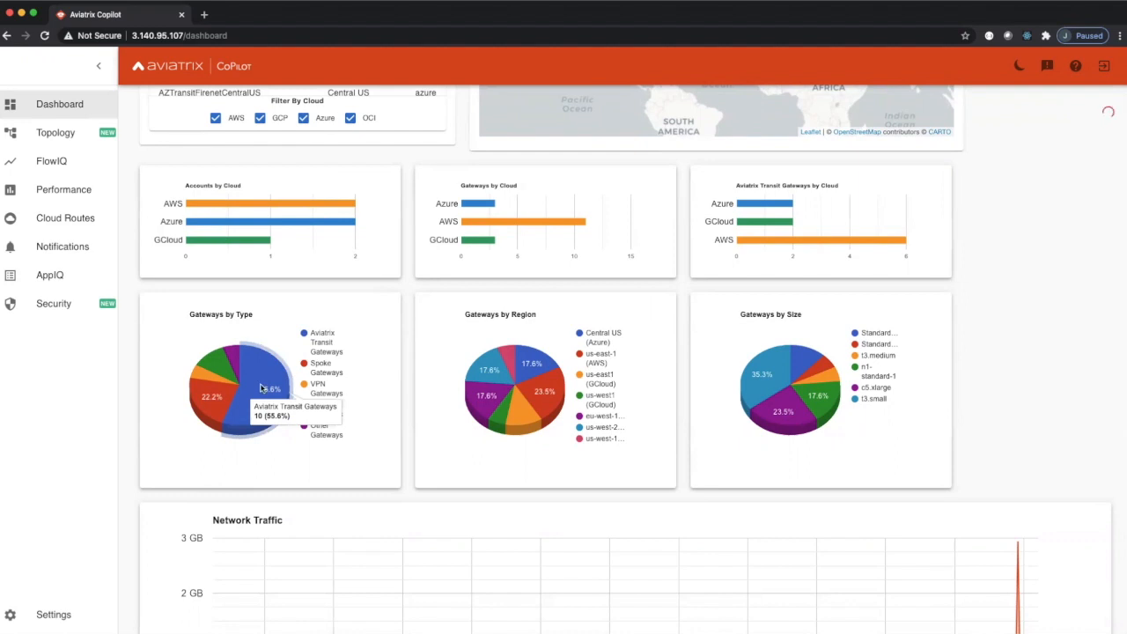
{"action": "mouse_move", "coordinate": [208, 409]}
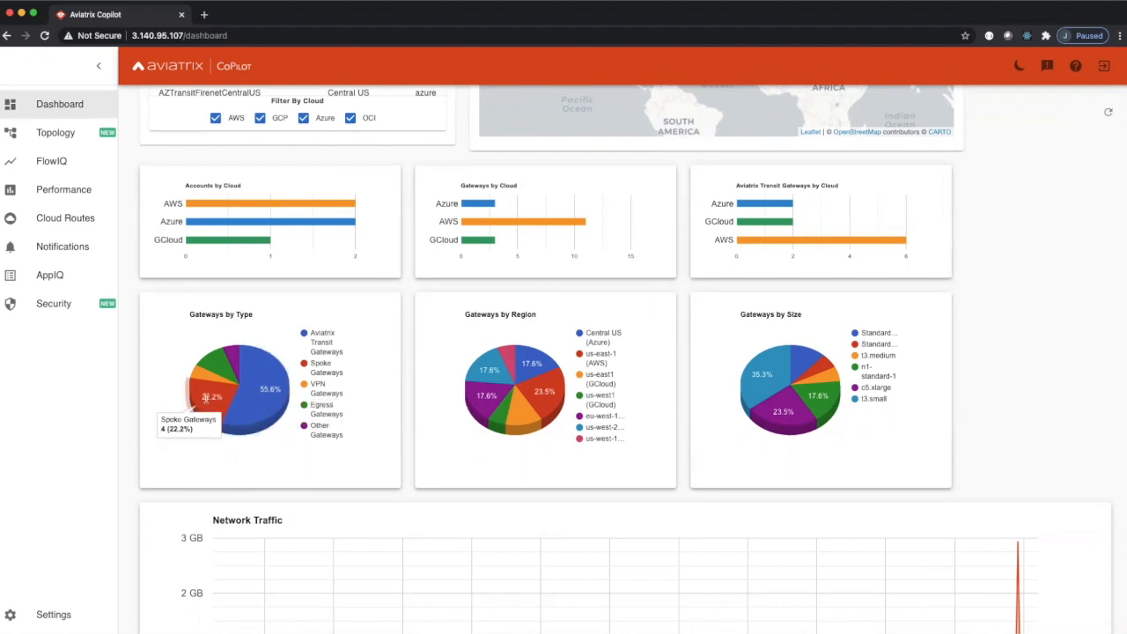
{"action": "mouse_move", "coordinate": [204, 379]}
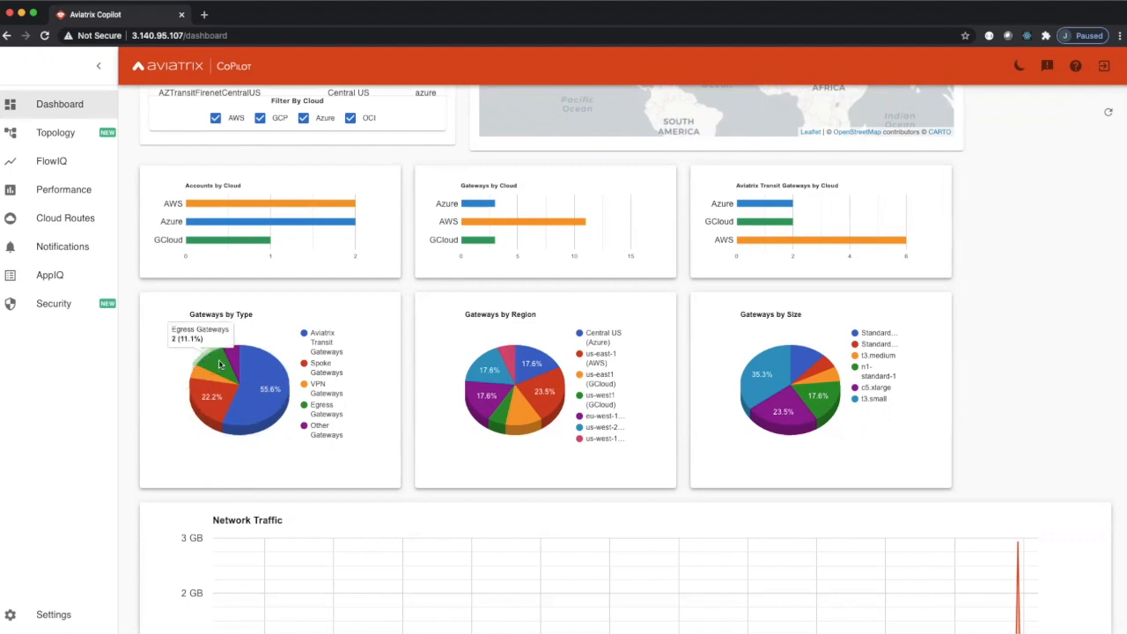
{"action": "mouse_move", "coordinate": [500, 440]}
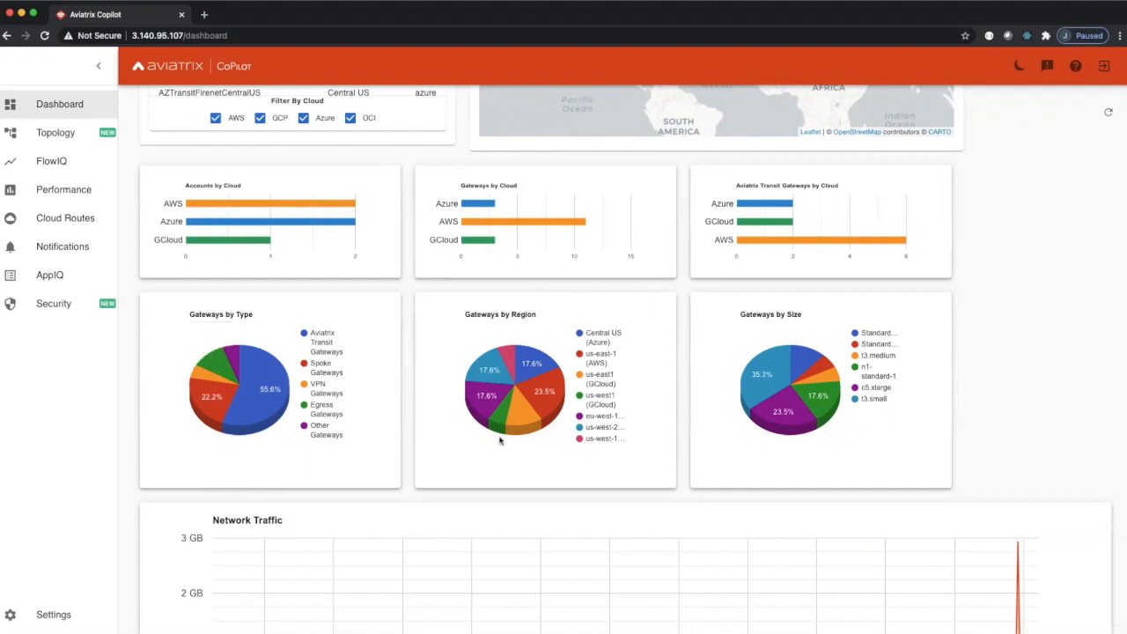
{"action": "mouse_move", "coordinate": [528, 396]}
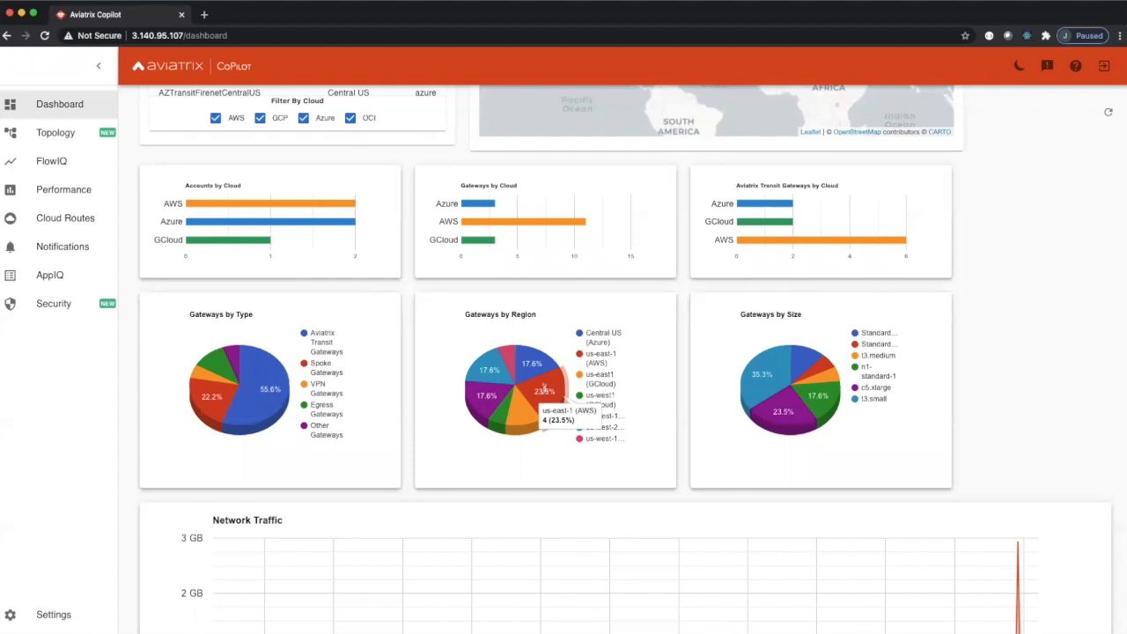
{"action": "mouse_move", "coordinate": [527, 363]}
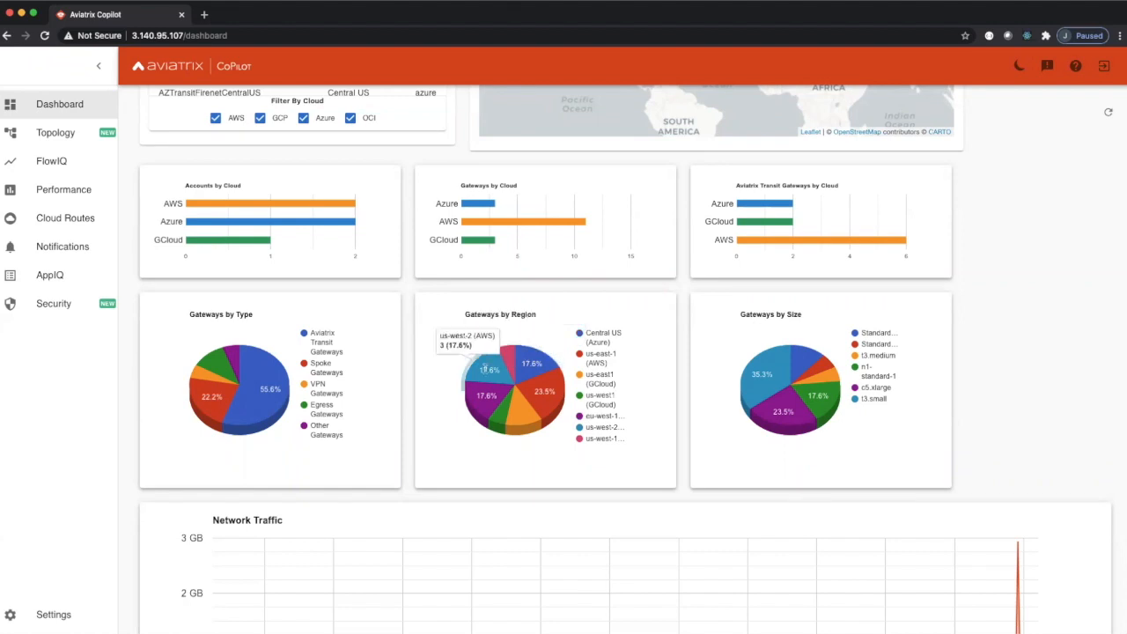
{"action": "mouse_move", "coordinate": [522, 416]}
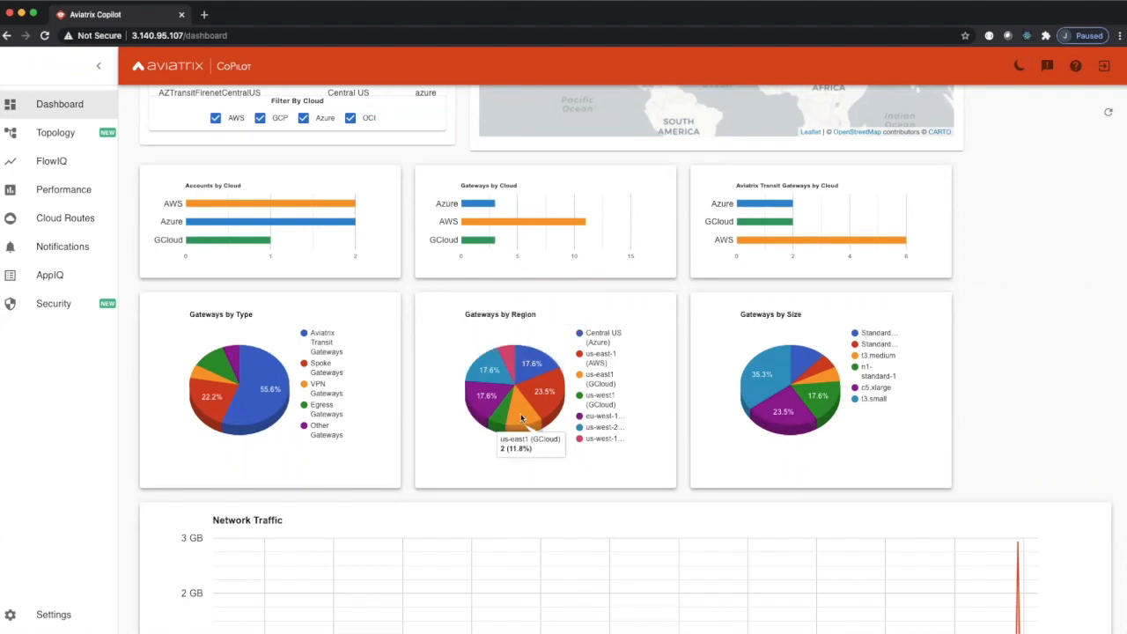
{"action": "mouse_move", "coordinate": [493, 368]}
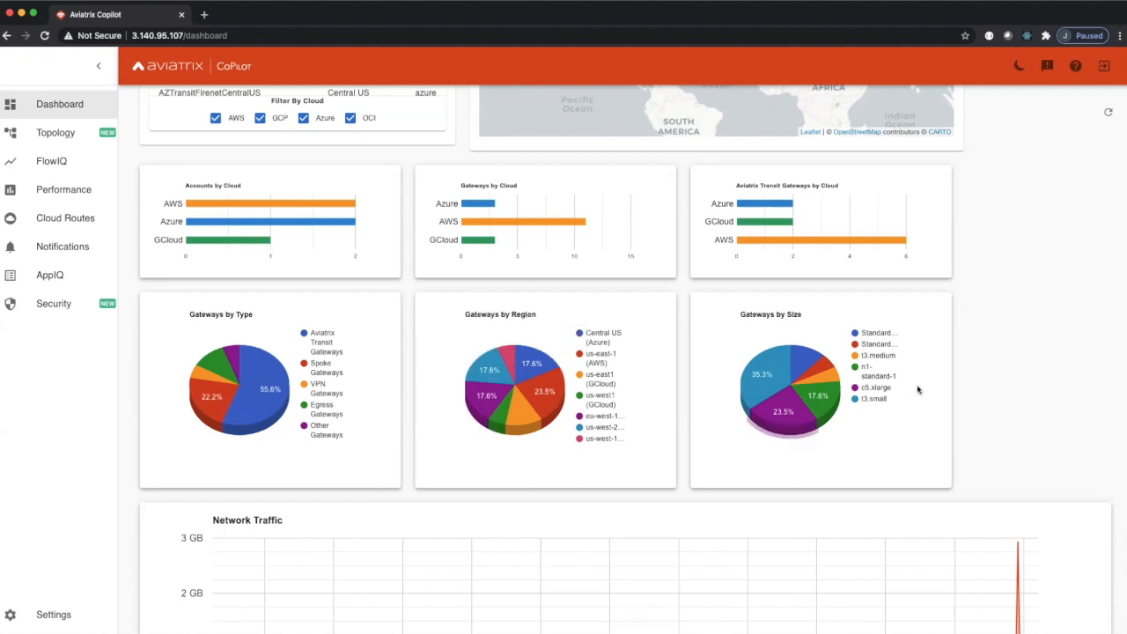
{"action": "mouse_move", "coordinate": [1032, 373]}
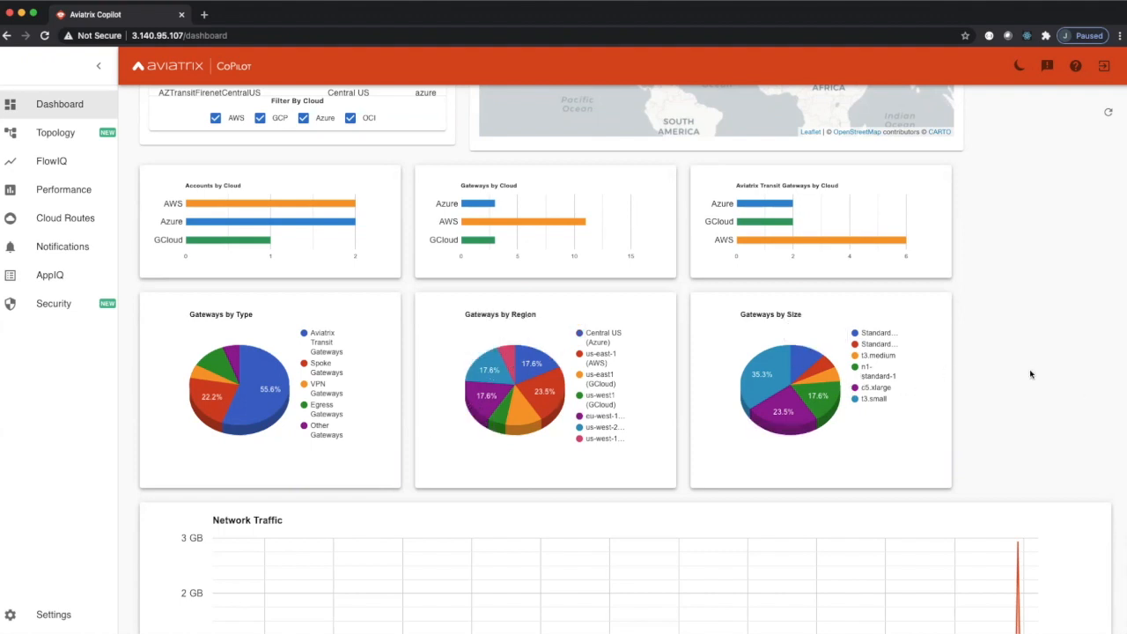
{"action": "mouse_move", "coordinate": [919, 451]}
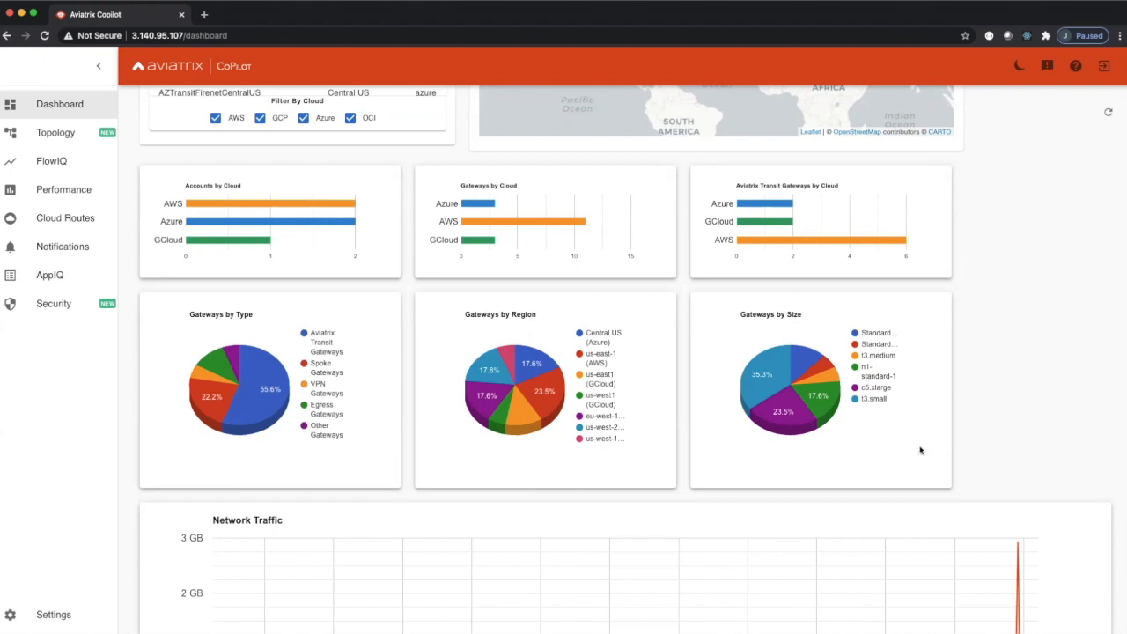
{"action": "mouse_move", "coordinate": [786, 409]}
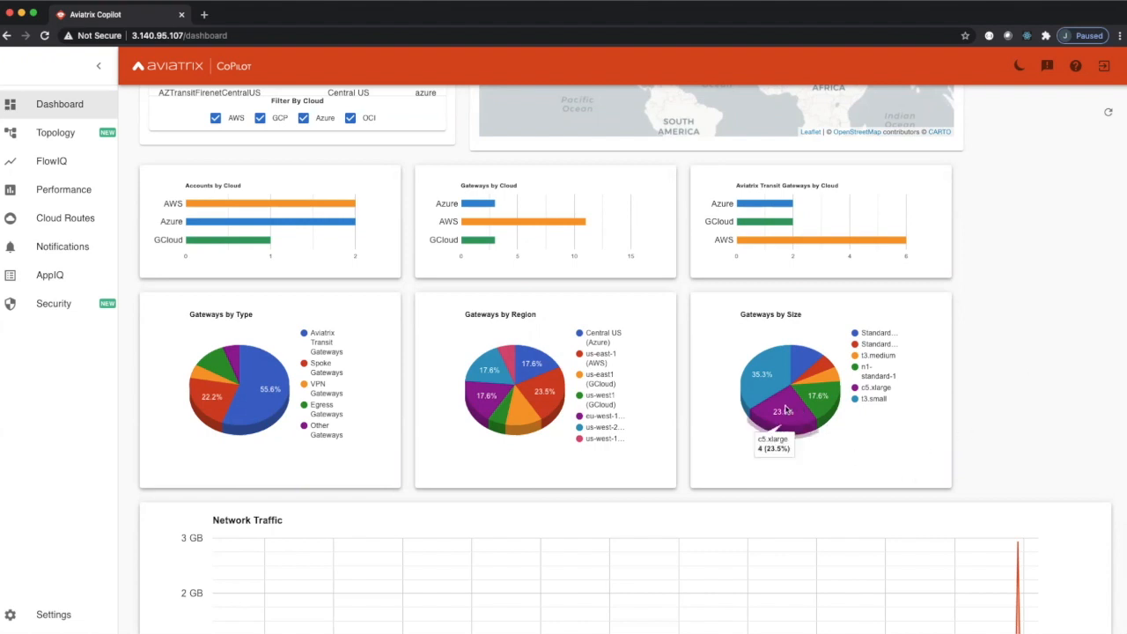
{"action": "mouse_move", "coordinate": [760, 377]}
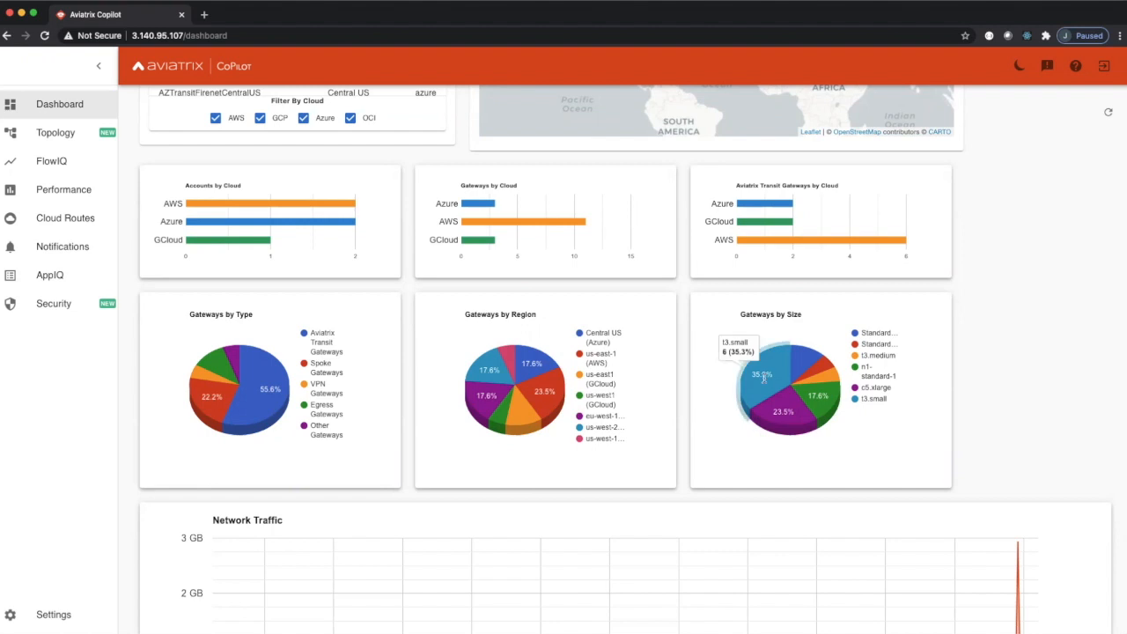
{"action": "mouse_move", "coordinate": [807, 359]}
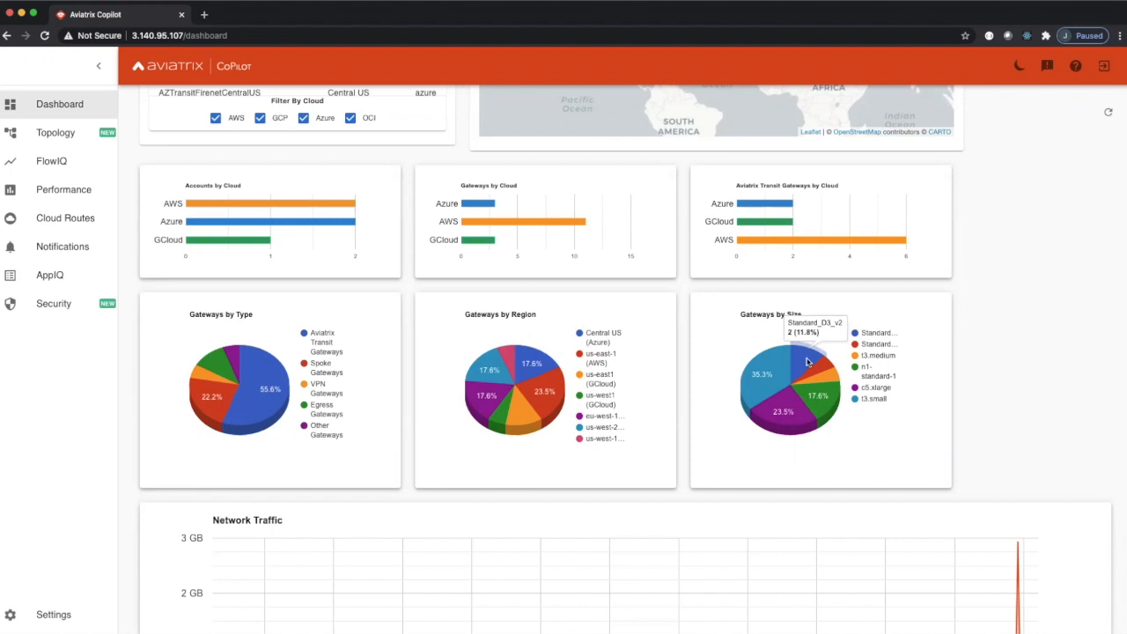
{"action": "mouse_move", "coordinate": [809, 408]}
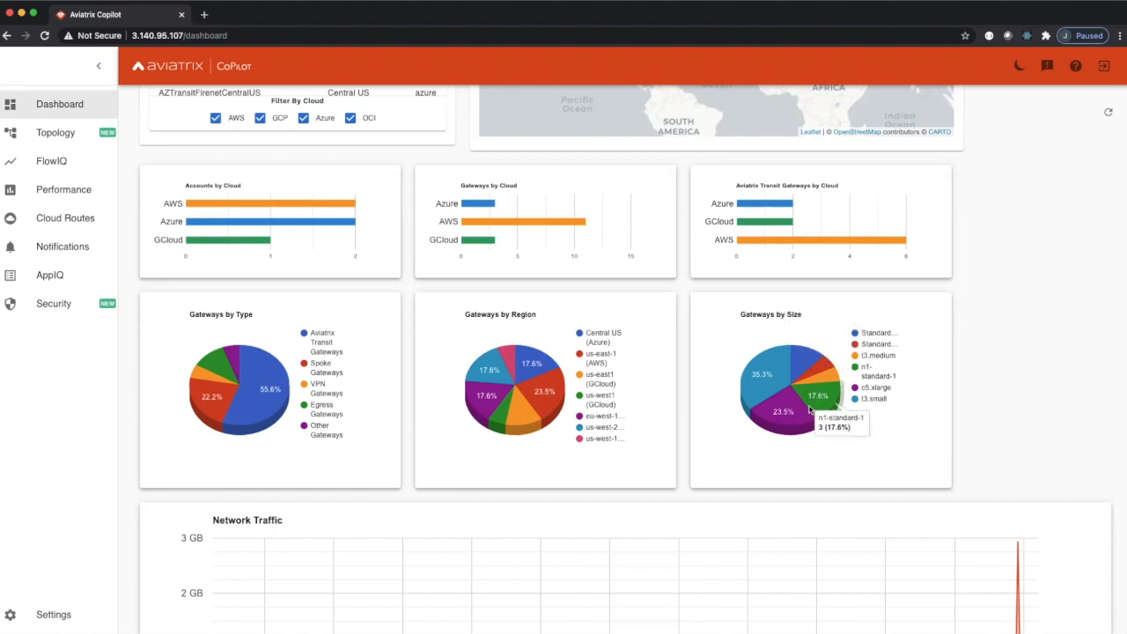
{"action": "scroll", "scroll_direction": "down", "scroll_amount": 3}
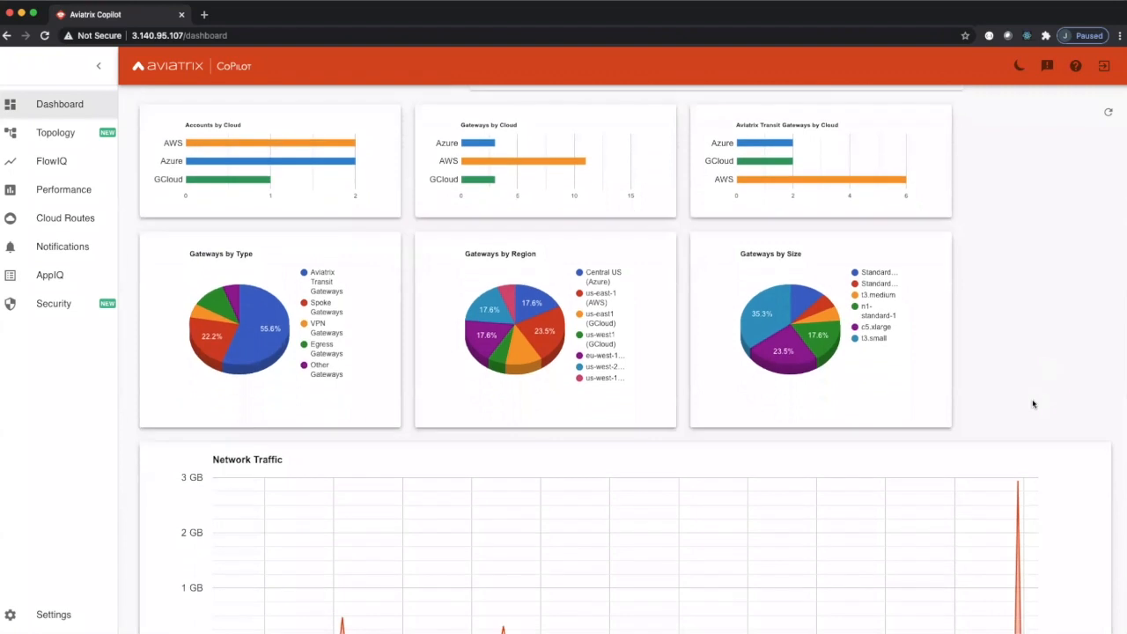
{"action": "scroll", "scroll_direction": "down", "scroll_amount": 3}
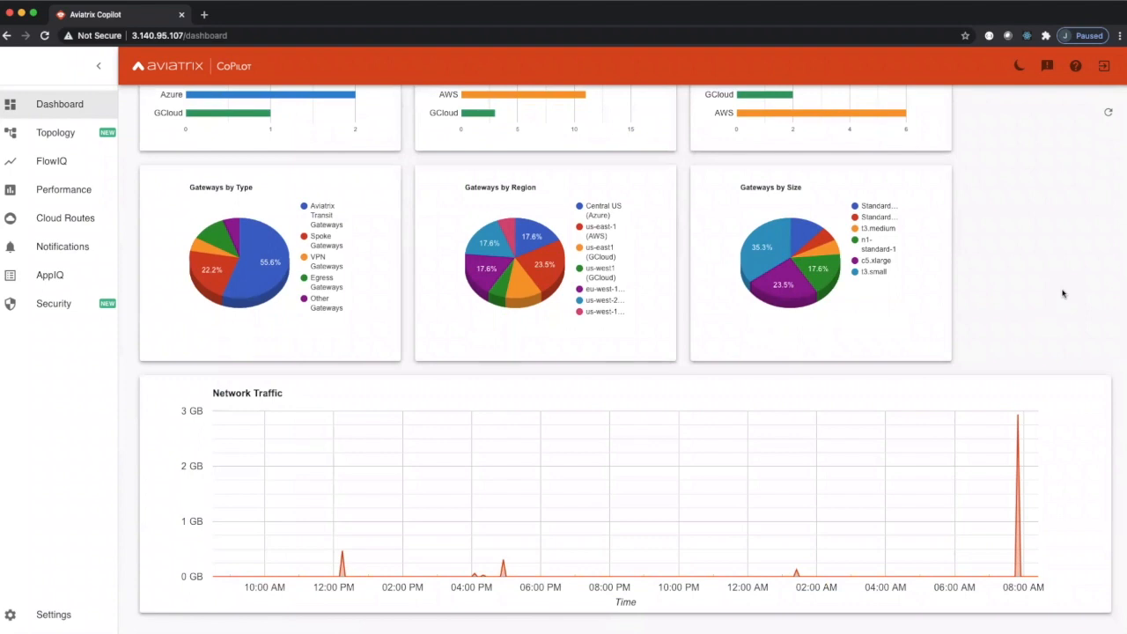
{"action": "mouse_move", "coordinate": [500, 567]}
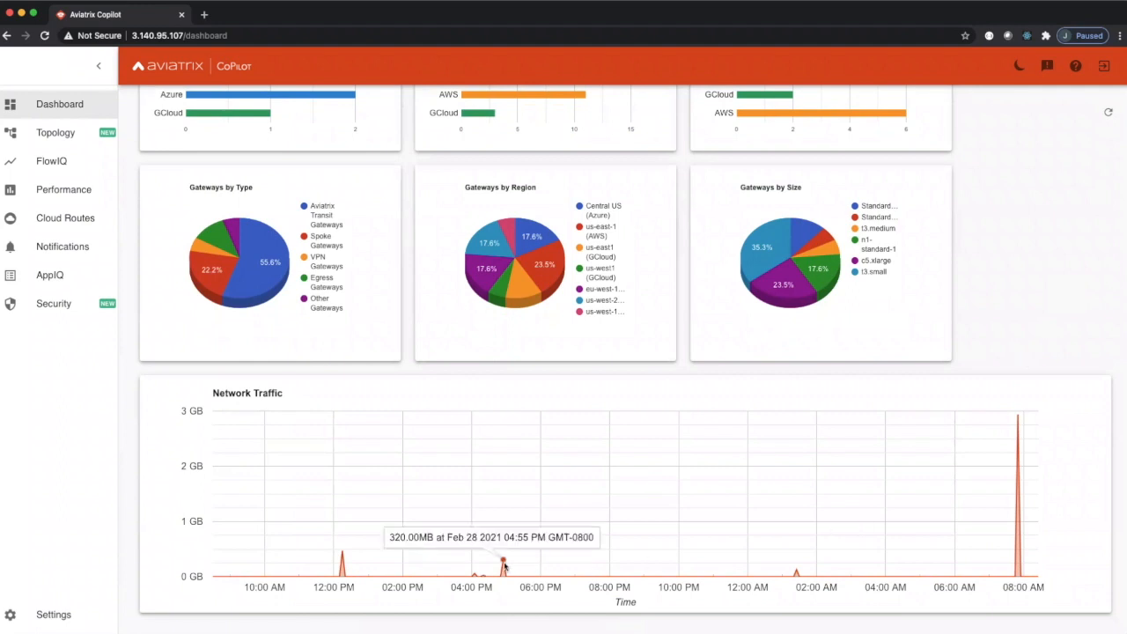
{"action": "mouse_move", "coordinate": [924, 539]}
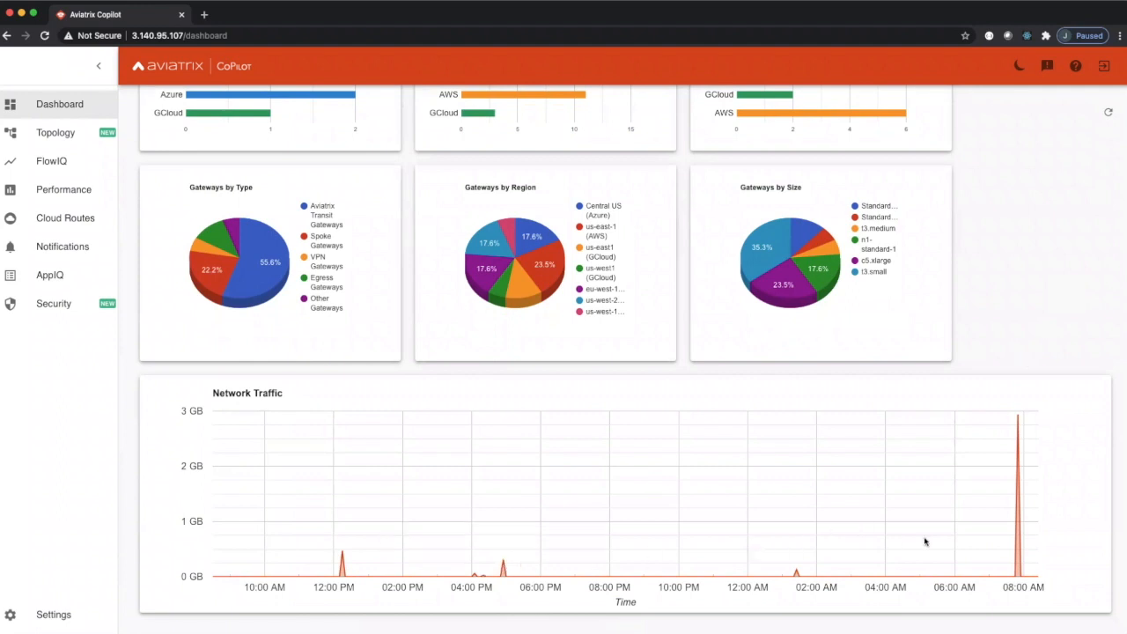